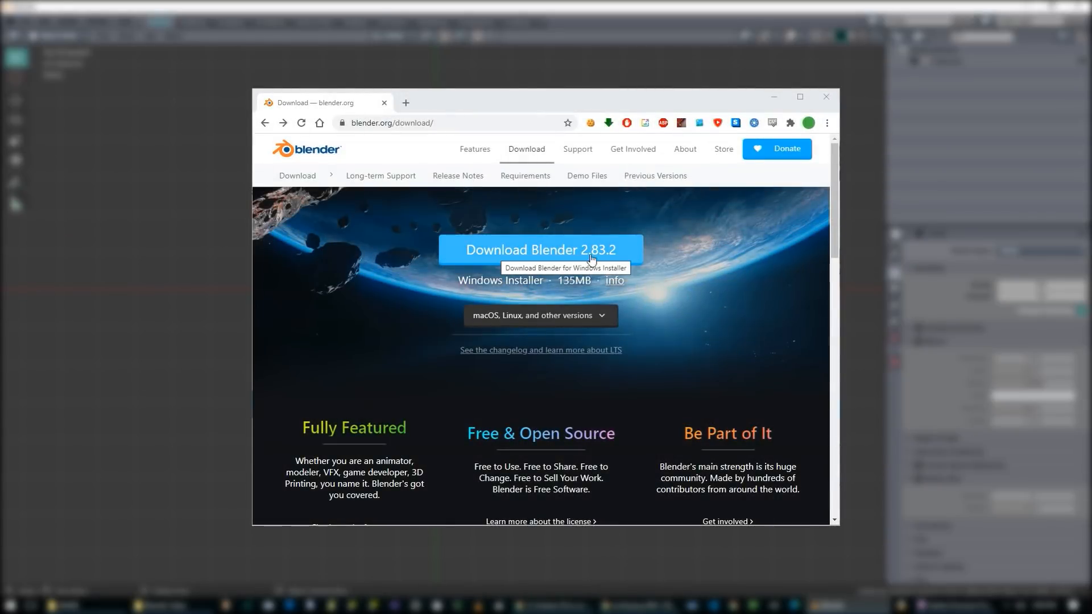
- Reach the experimental Blender builds page from the bottom of blender.org/download
{"action": "scroll", "scroll_direction": "down", "scroll_amount": 3}
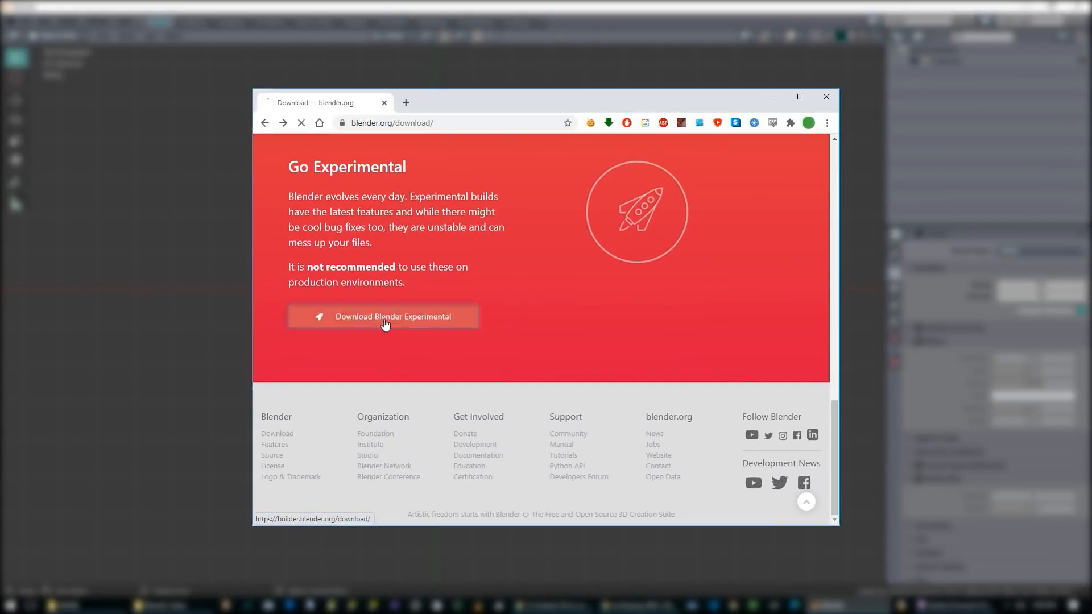
{"action": "left_click", "coordinate": [383, 316]}
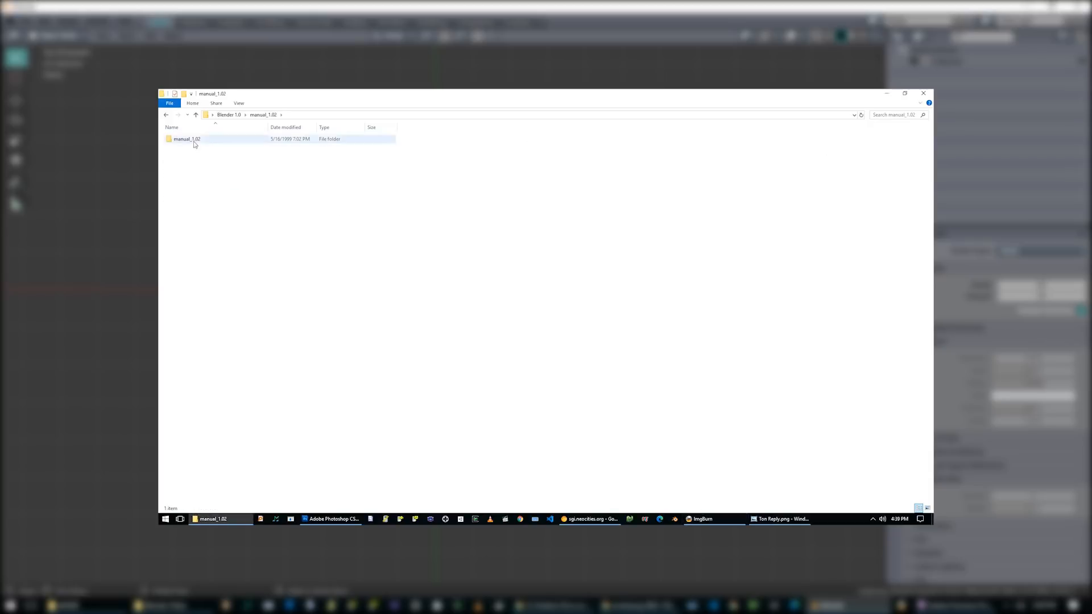
- Navigate from the Blender 1.0 folder into blender1.0_files and its inner blender1.0_files folder
{"action": "left_click", "coordinate": [187, 138]}
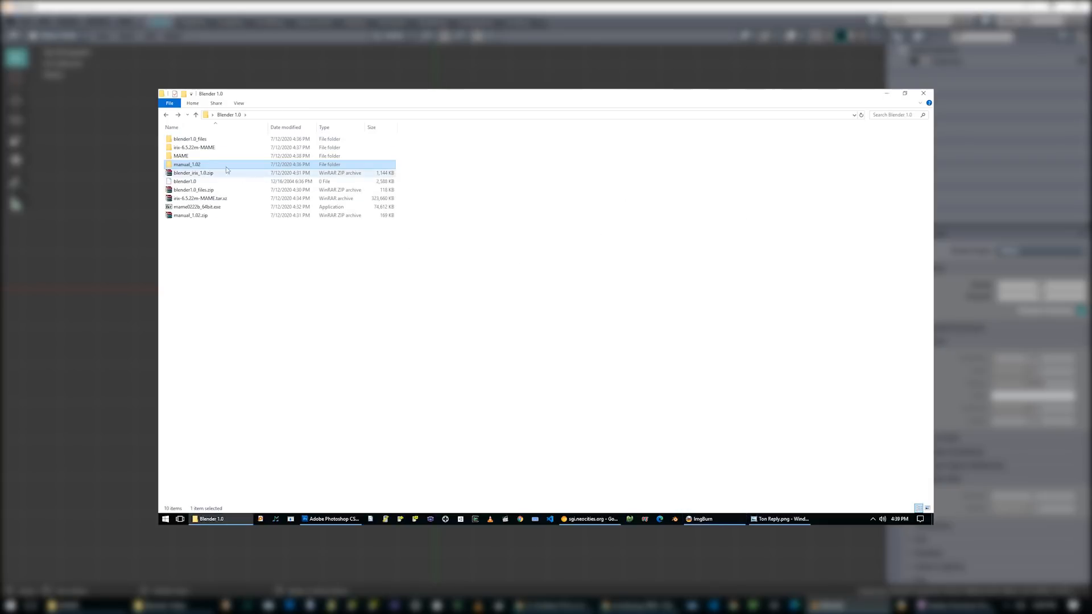
{"action": "double_click", "coordinate": [189, 139]}
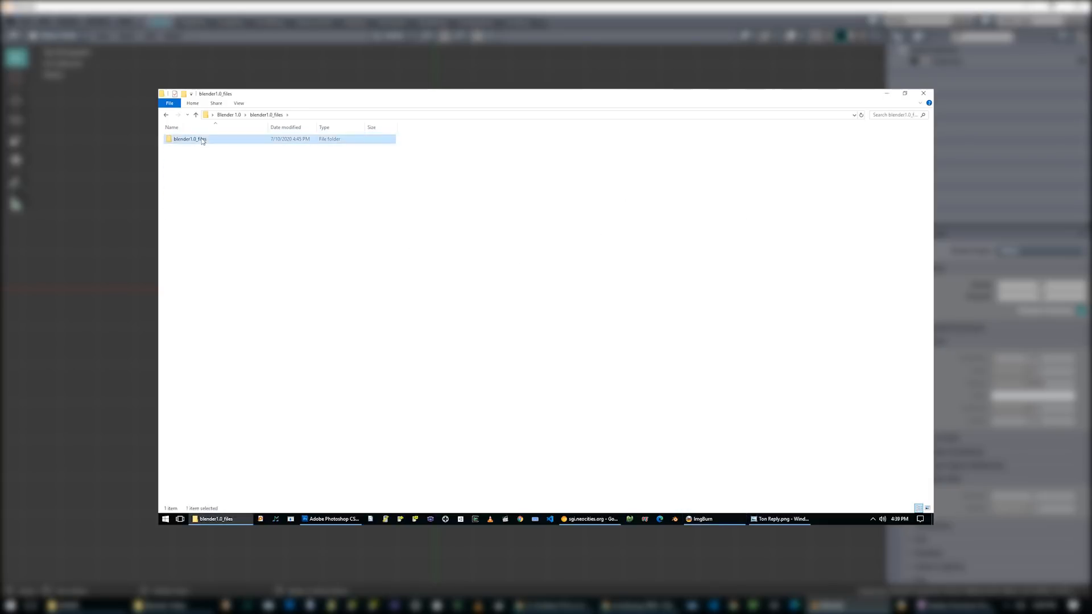
{"action": "mouse_move", "coordinate": [184, 141]}
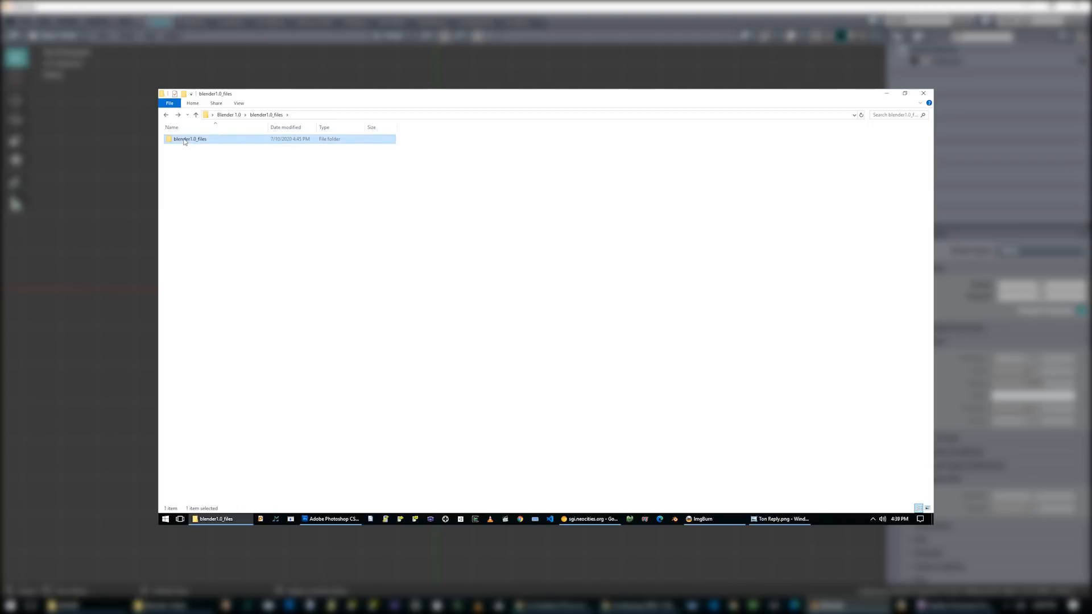
{"action": "left_click", "coordinate": [702, 518]}
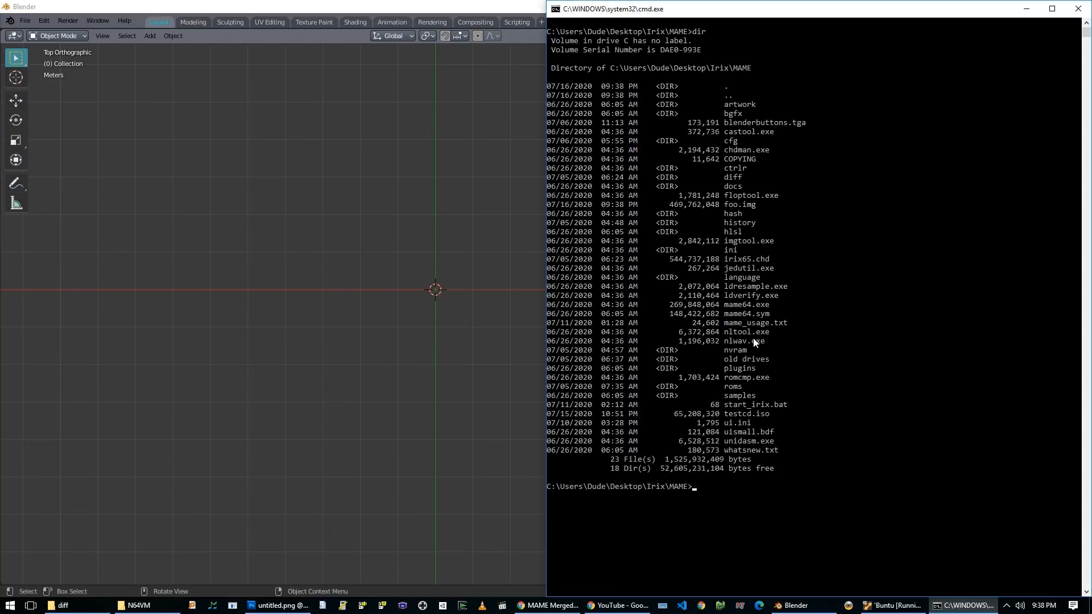
- Change into the MAME diff subfolder and list it to reveal irix65.dif
{"action": "type", "text": "cd diff"}
{"action": "type", "text": "dir"}
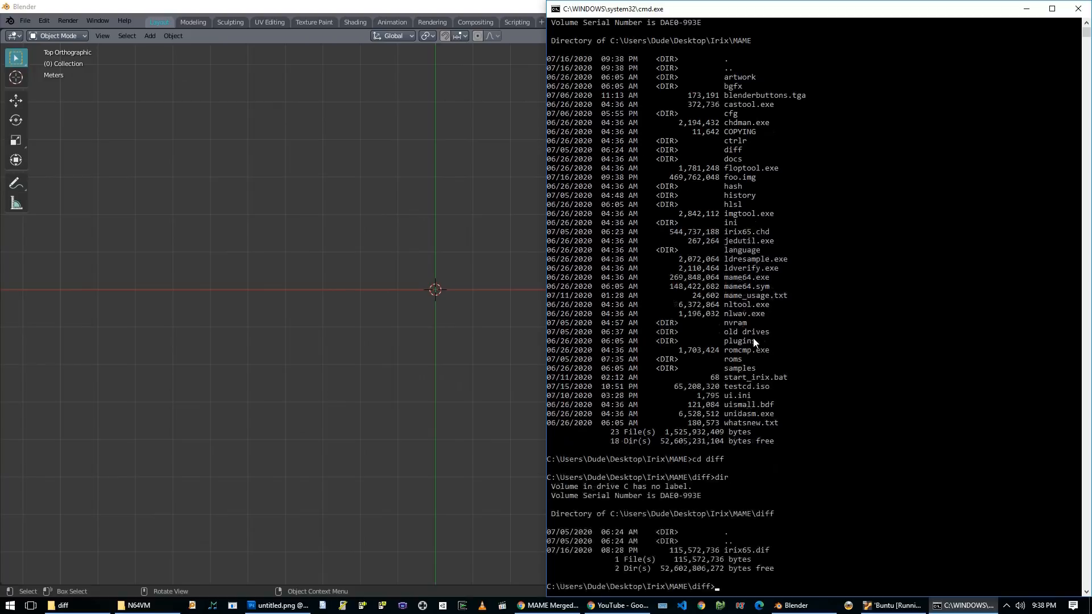
{"action": "mouse_move", "coordinate": [739, 372]}
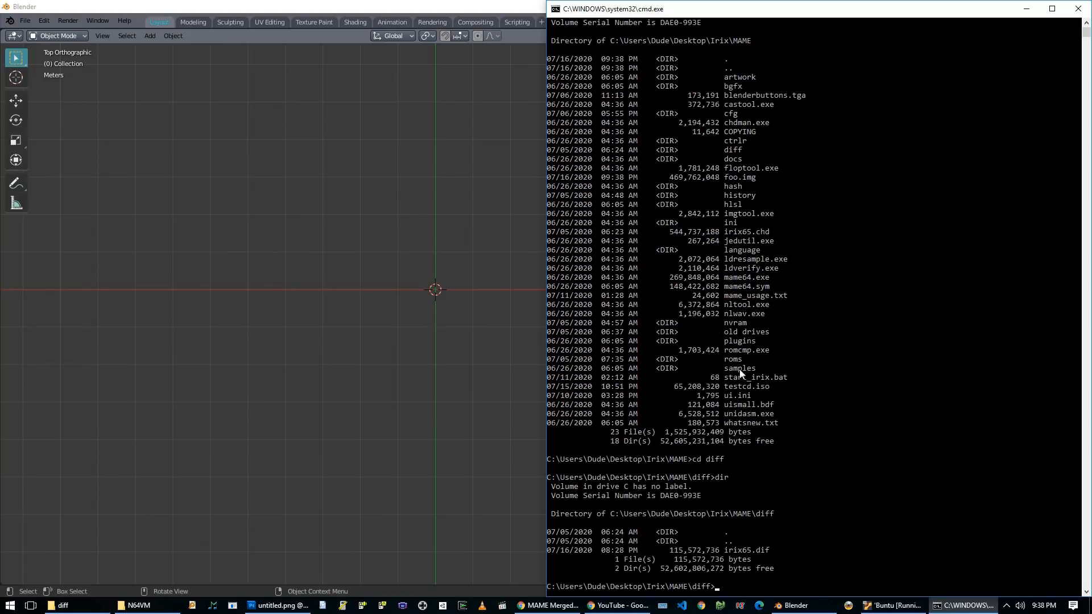
{"action": "double_click", "coordinate": [744, 551]}
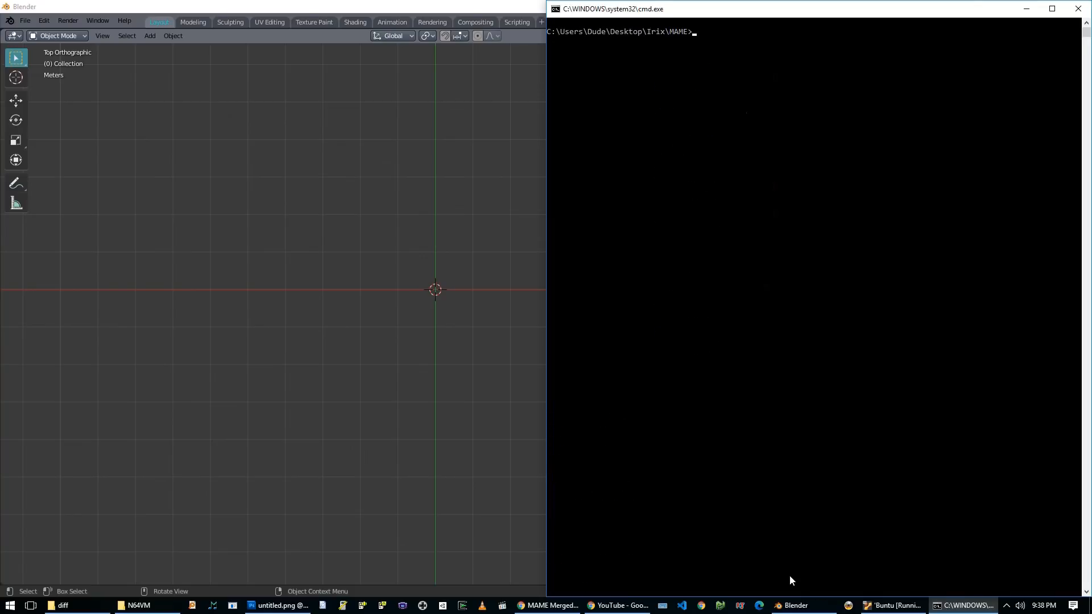
- Run chdman extracthd with irix65.chd and diff/irix65.dif to produce a raw irix.img
{"action": "type", "text": "chdman"}
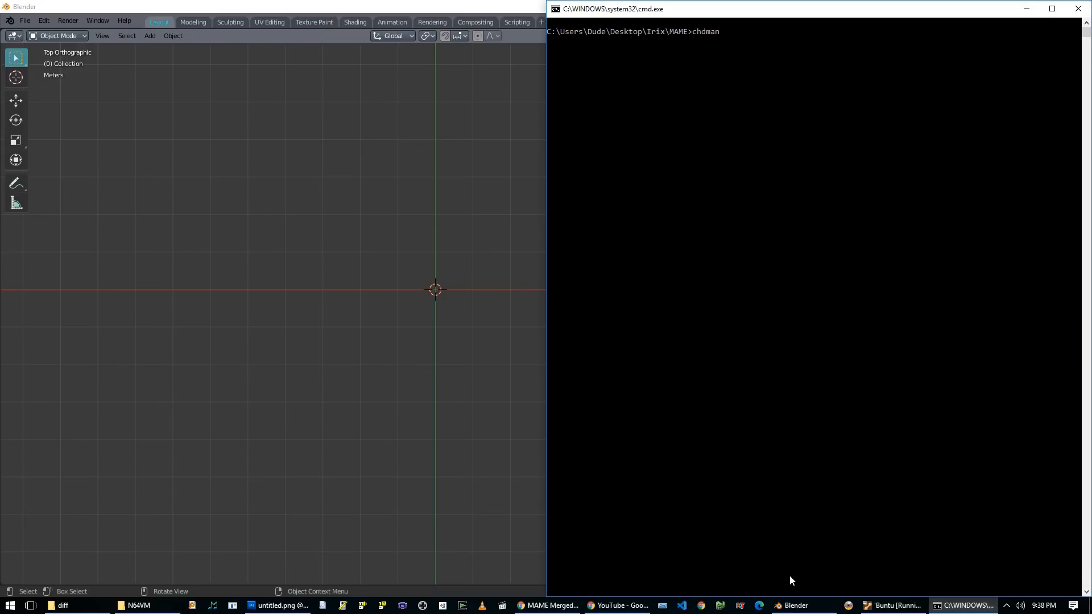
{"action": "type", "text": "extracthd"}
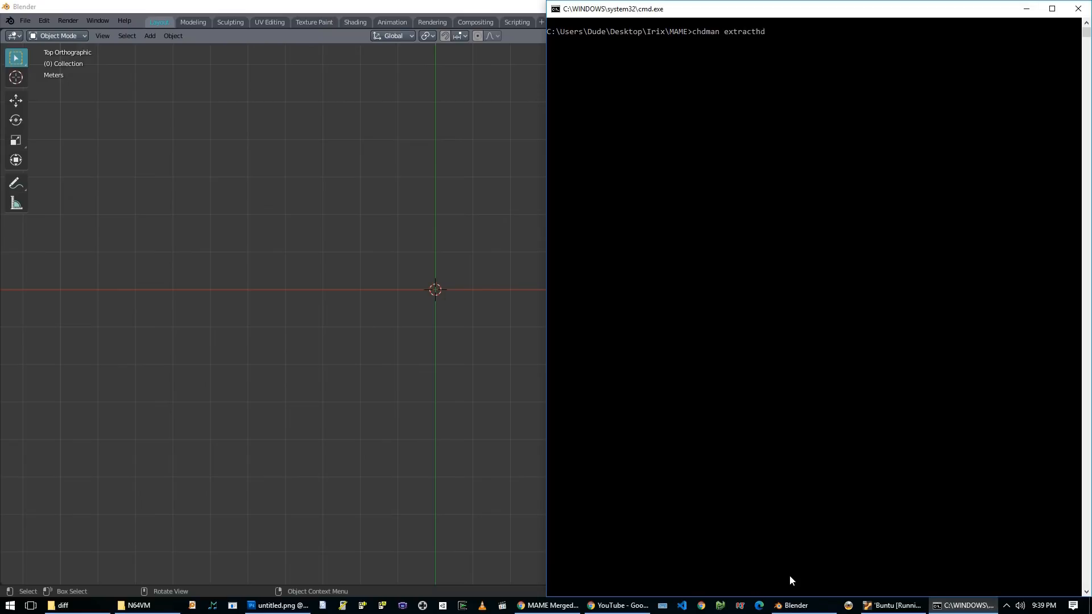
{"action": "type", "text": "-ip i"}
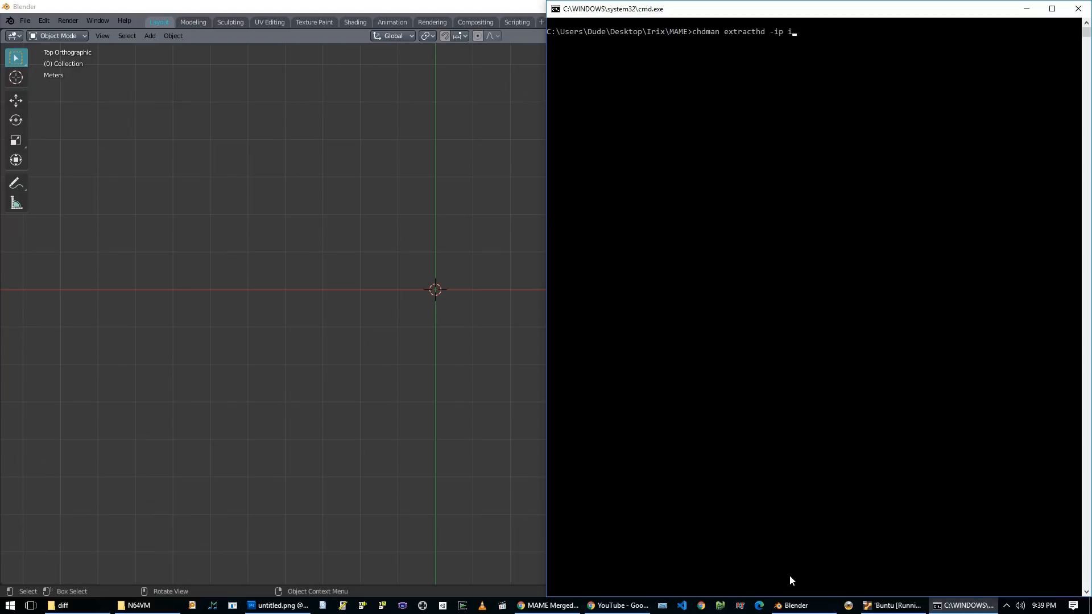
{"action": "type", "text": "rix65.chd"}
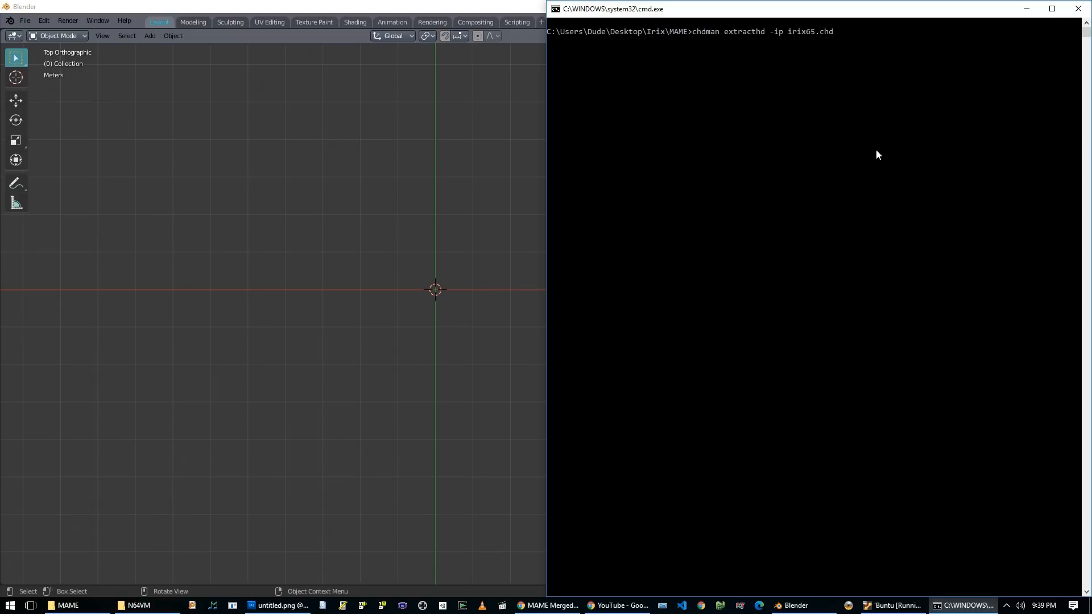
{"action": "type", "text": "-i"}
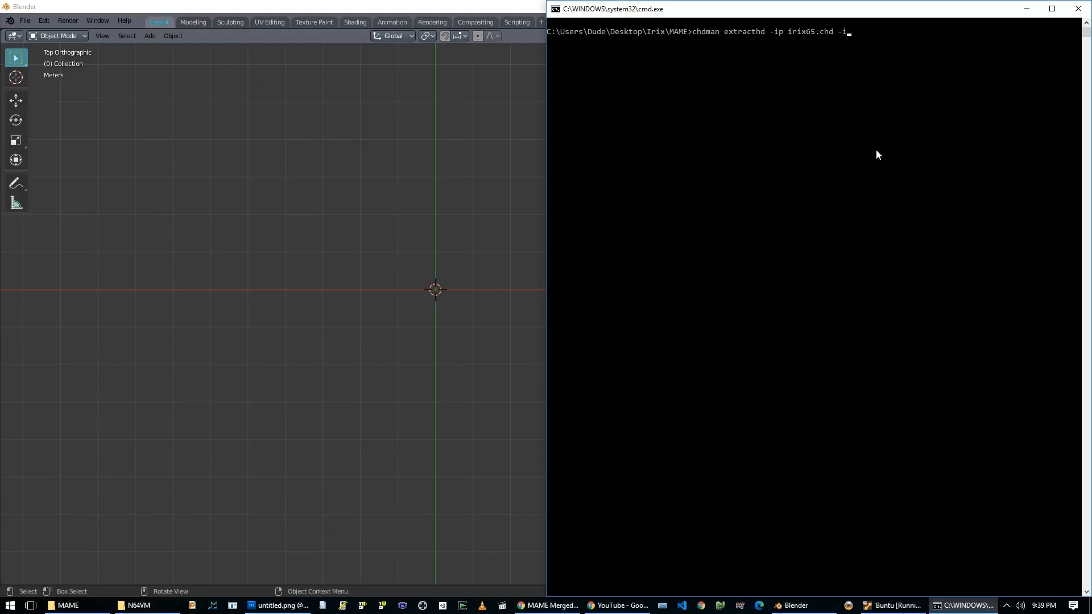
{"action": "type", "text": "diff/irix65.dif -o"}
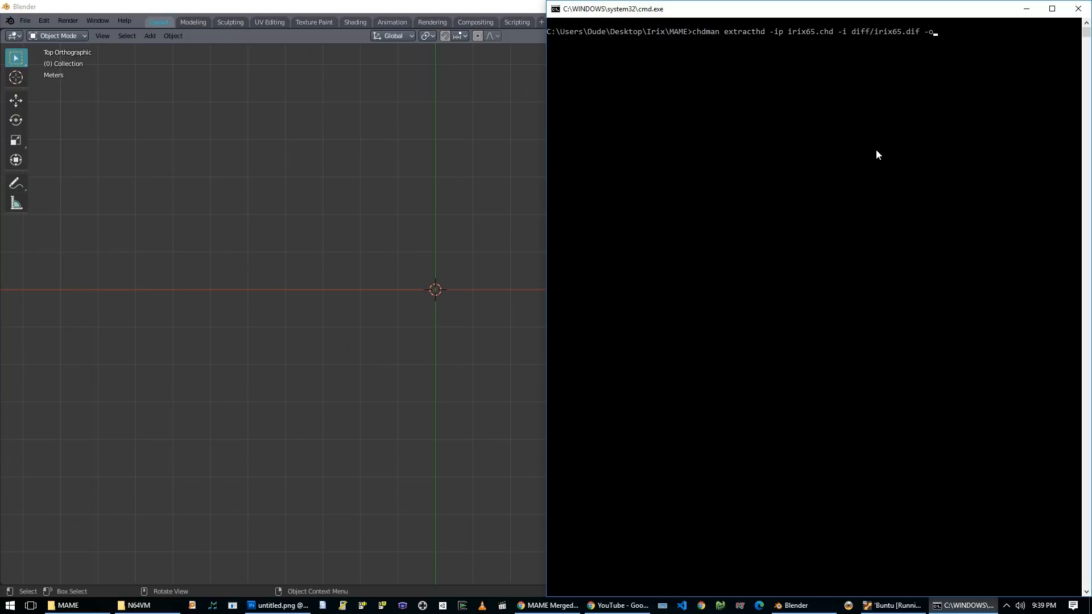
{"action": "type", "text": "irix.img"}
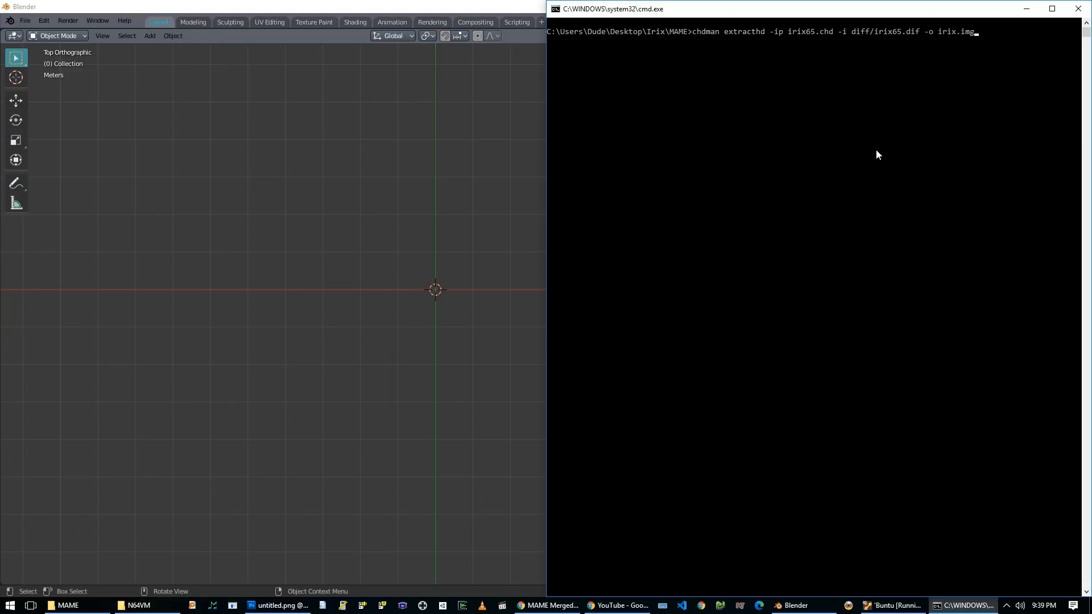
{"action": "key", "text": "Return"}
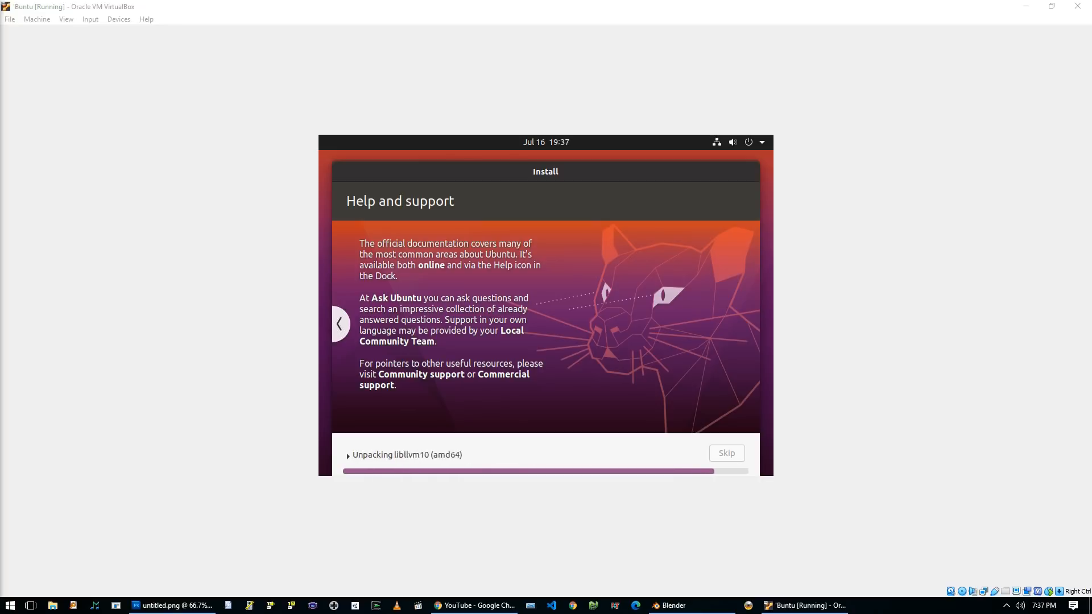
{"action": "left_click", "coordinate": [121, 18]}
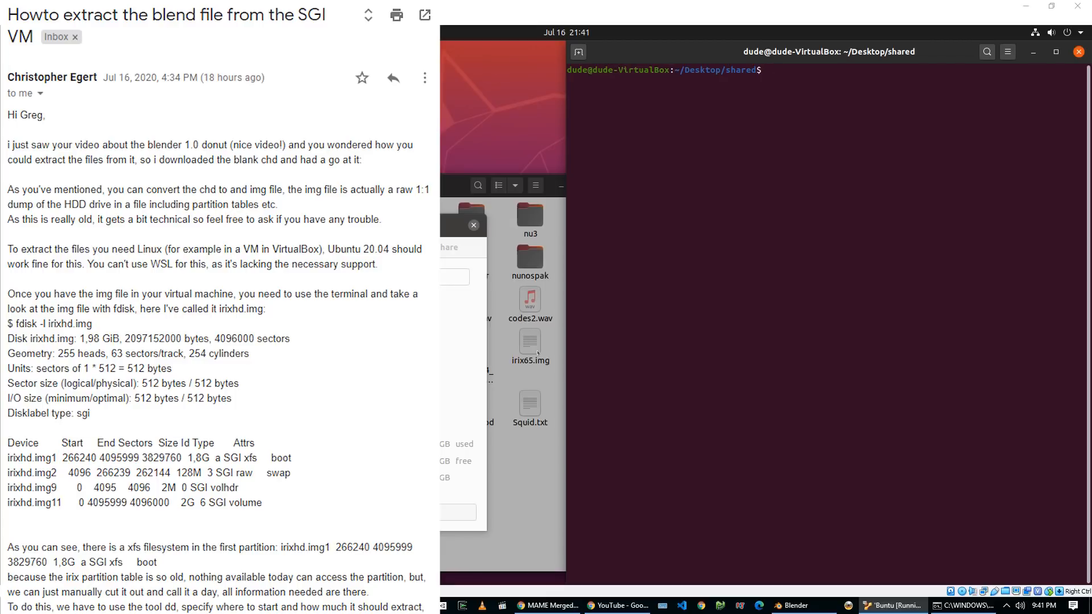
- Run fdisk -l on irix.img to list its SGI partitions, including the xfs one at sector 266240
{"action": "type", "text": "f"}
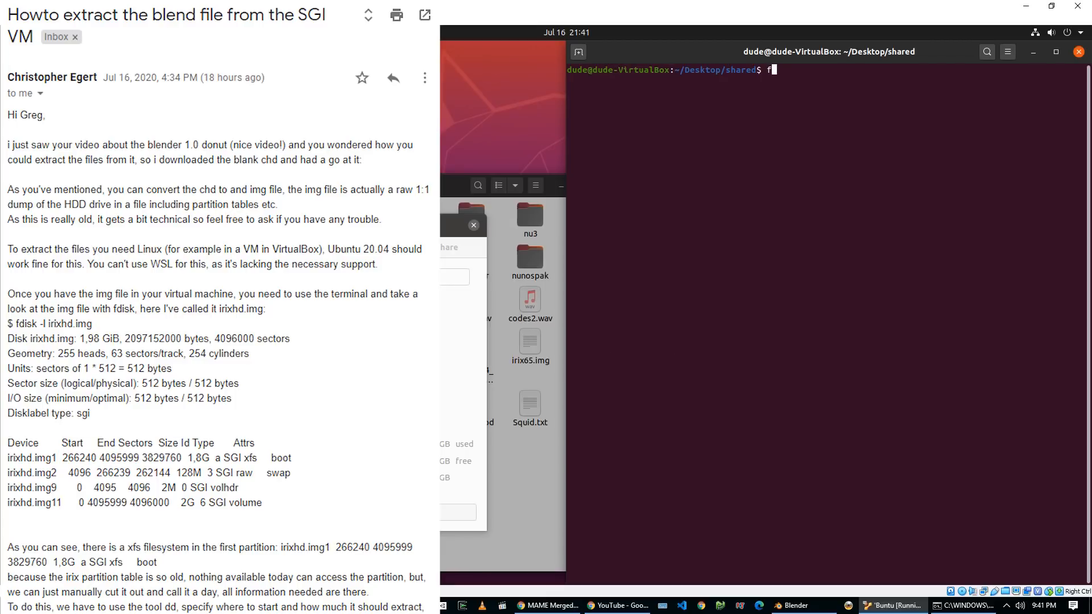
{"action": "type", "text": "disk"}
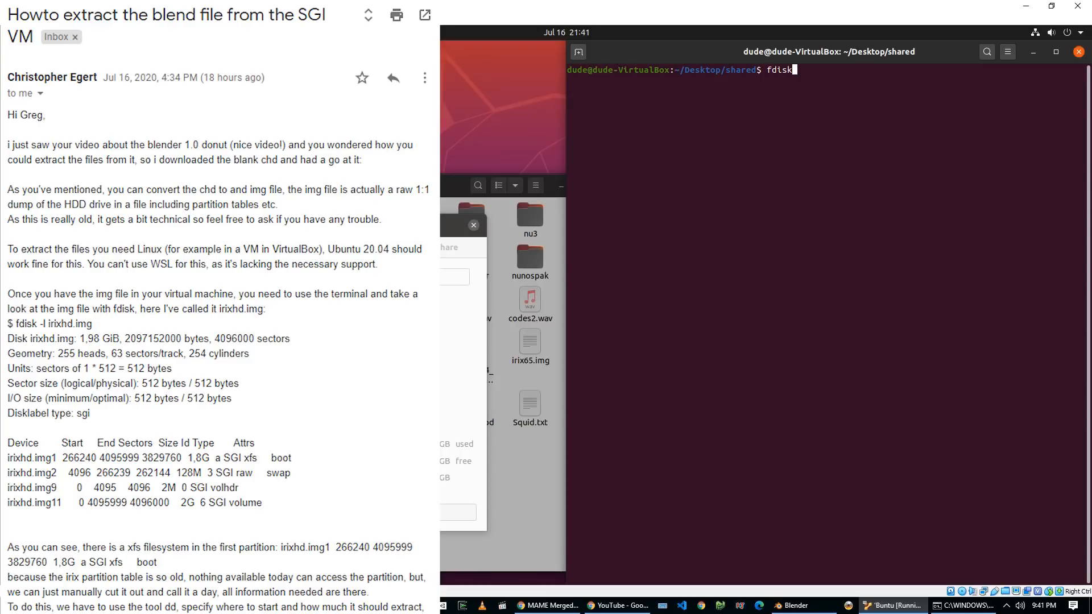
{"action": "type", "text": "-l"}
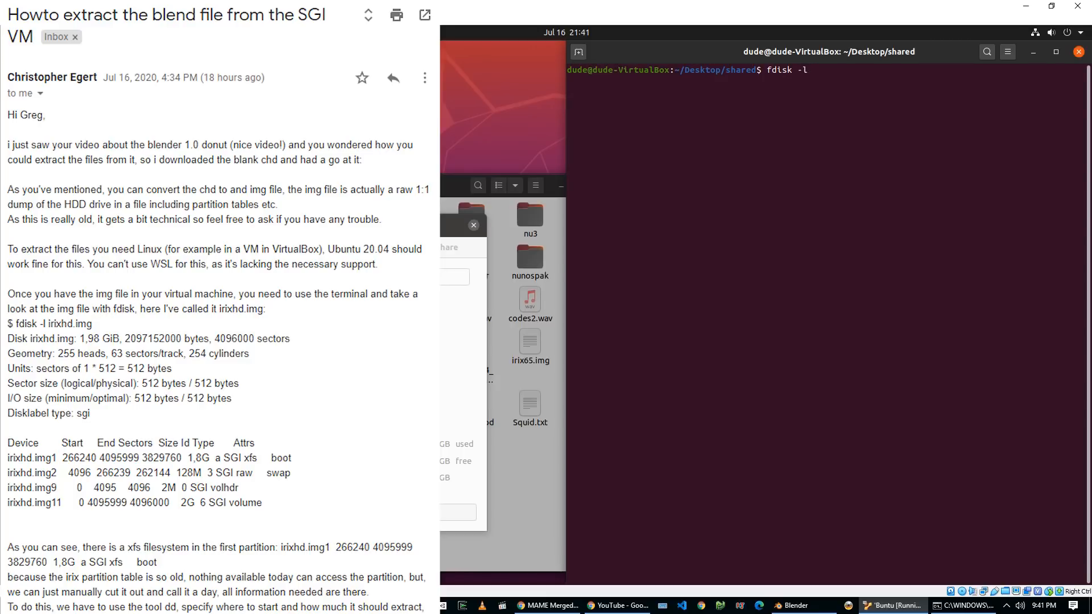
{"action": "type", "text": "irix.img"}
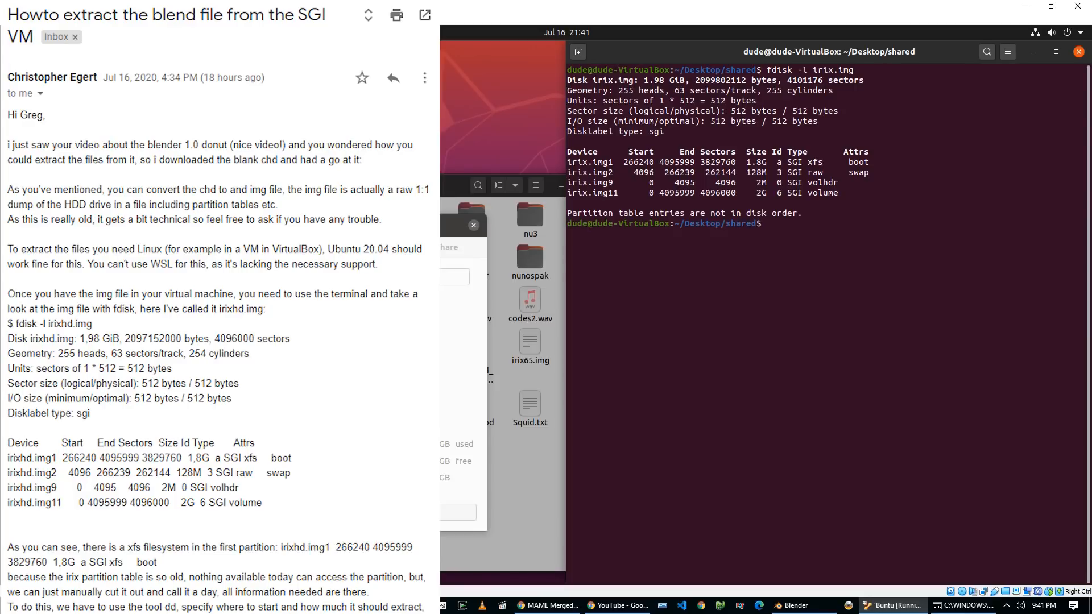
{"action": "scroll", "scroll_direction": "down", "scroll_amount": 3}
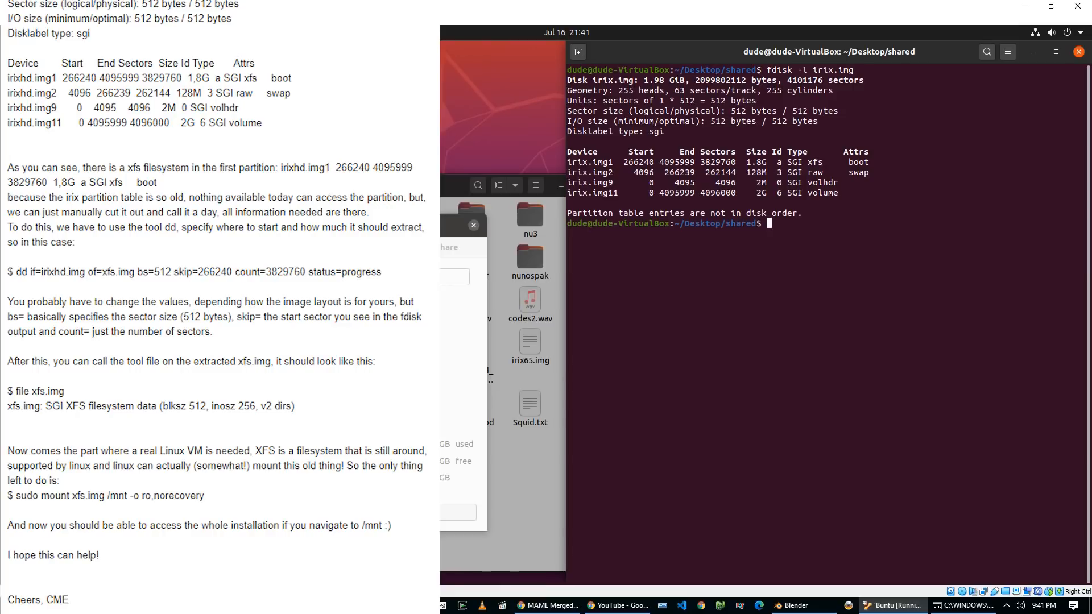
- Cut the xfs partition from irix.img into xfs.img with dd and verify it with file
{"action": "type", "text": "dd"}
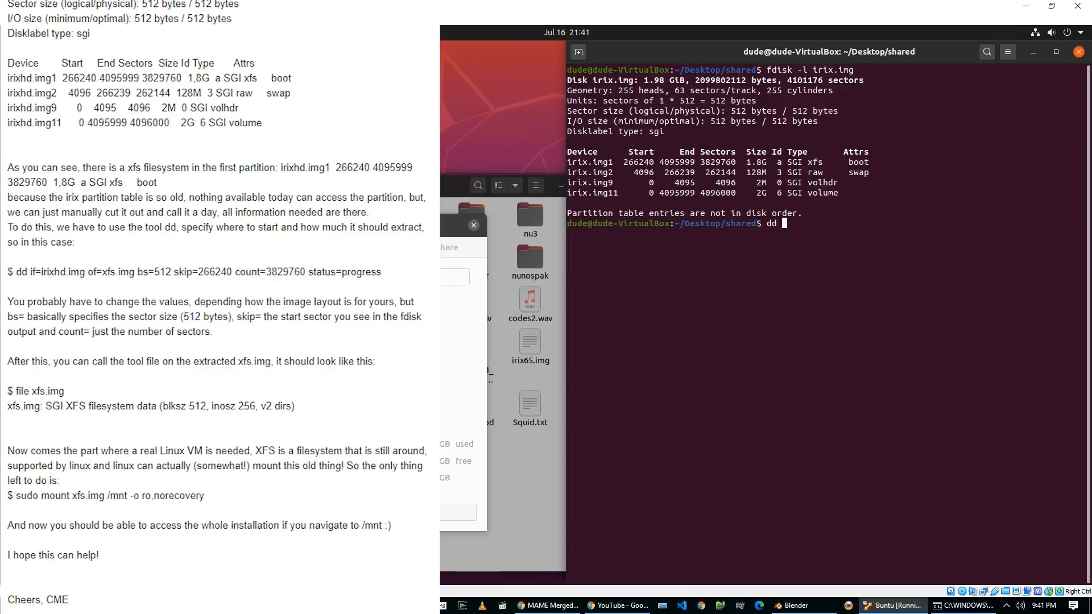
{"action": "type", "text": "if=irix.img of=xfs.img bs=512 skip=266240 count=3829760 status=progress"}
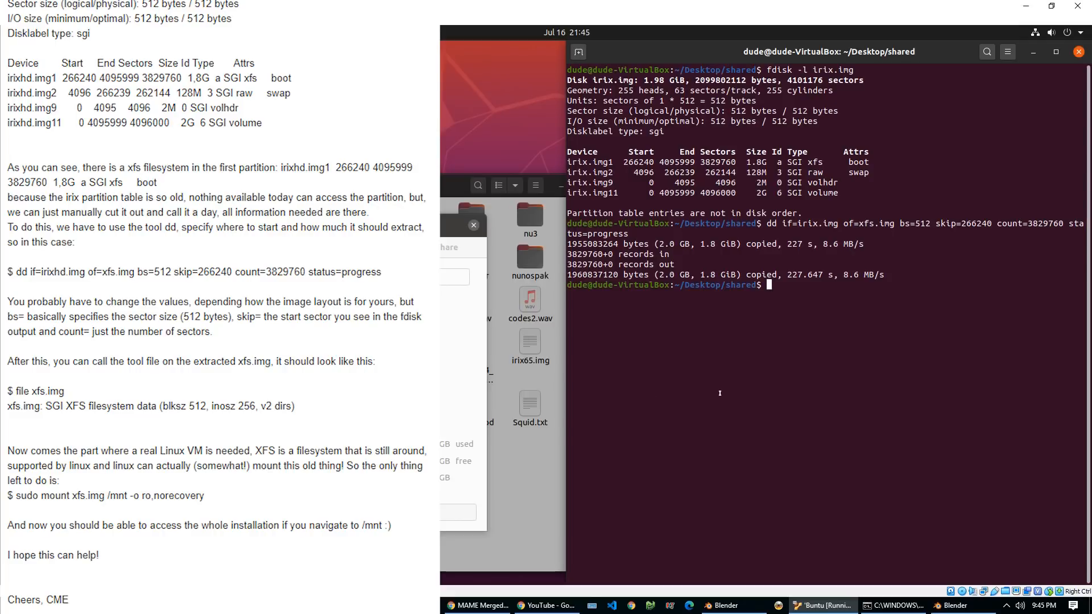
{"action": "type", "text": "file xfs.img"}
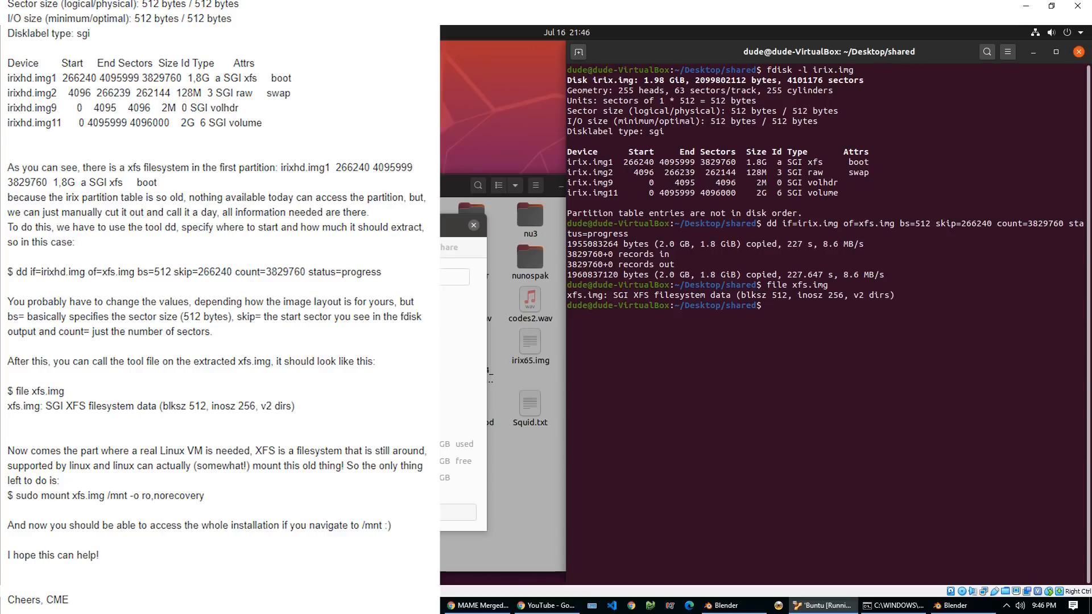
- Mount xfs.img read-only at /mnt, enter blender/scenes and copy OnePointOnut_v007.blend to the desktop
{"action": "type", "text": "sudo mount xfs.img /mnt -o,norecovery"}
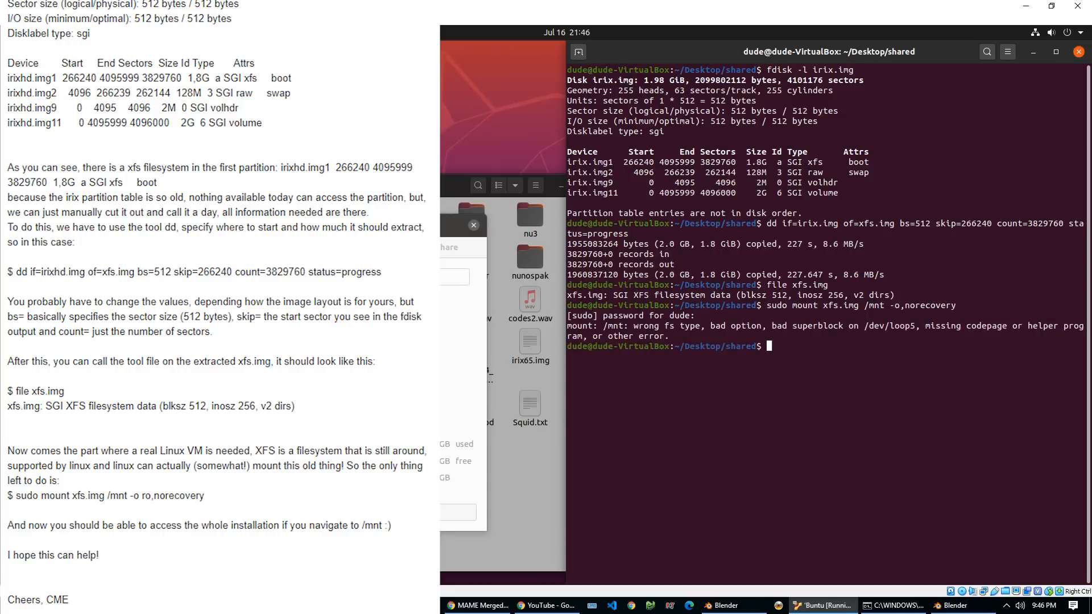
{"action": "type", "text": "sudo mount xfs.img /mnt -o,norecovery"}
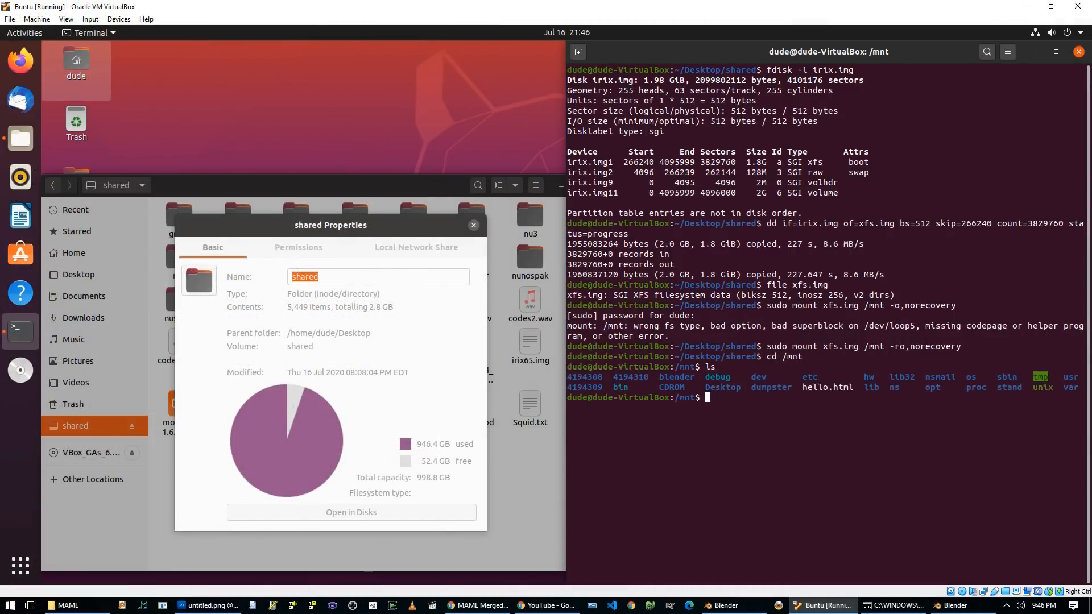
{"action": "type", "text": "cd blender"}
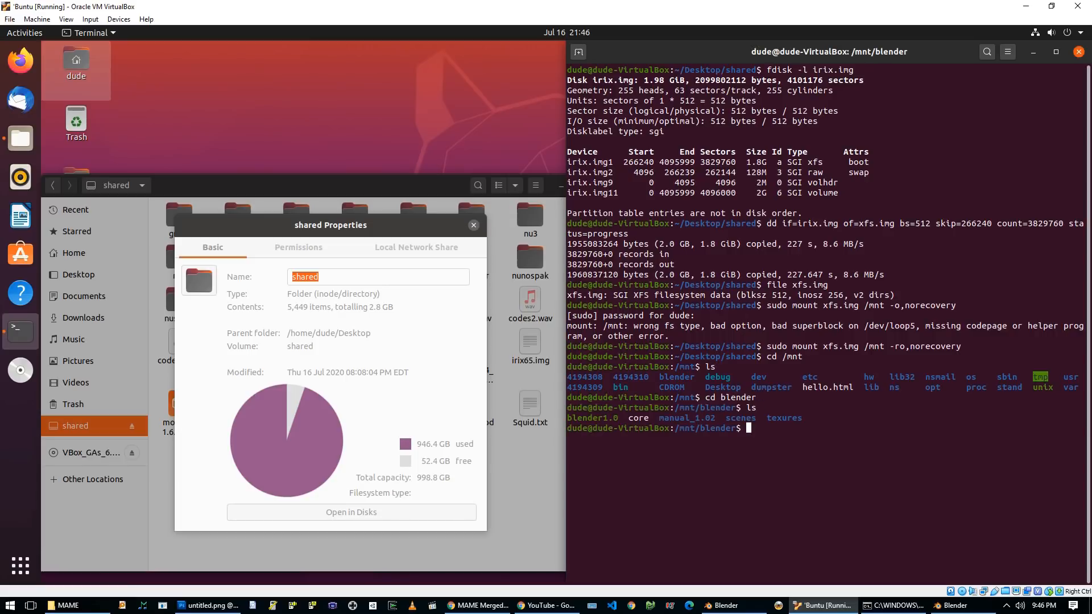
{"action": "type", "text": "cd scenes"}
{"action": "type", "text": "cp OnePointOnut_v00"}
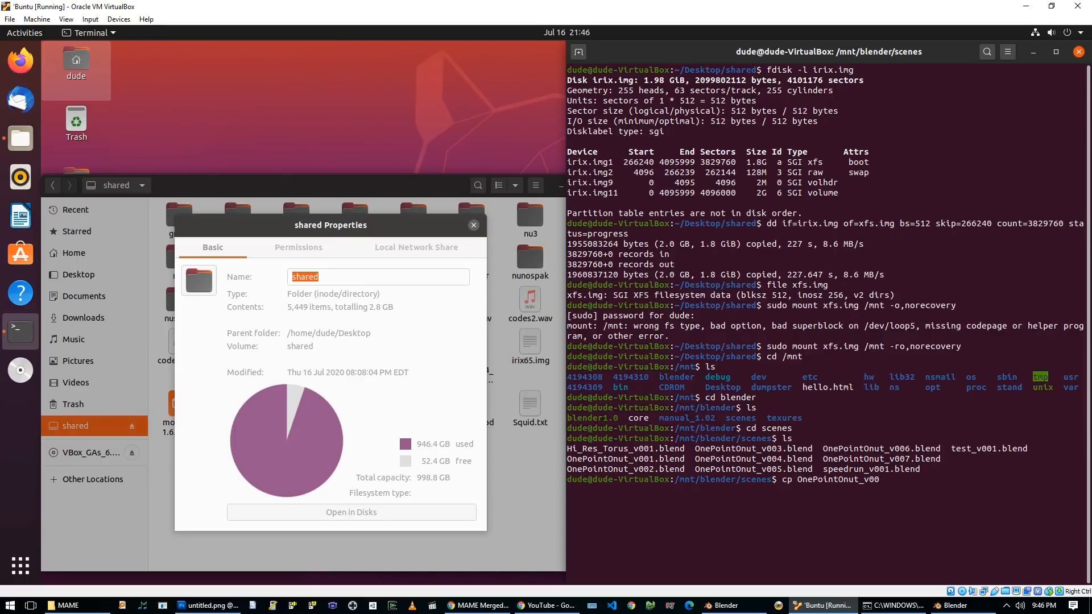
{"action": "type", "text": "7.blend"}
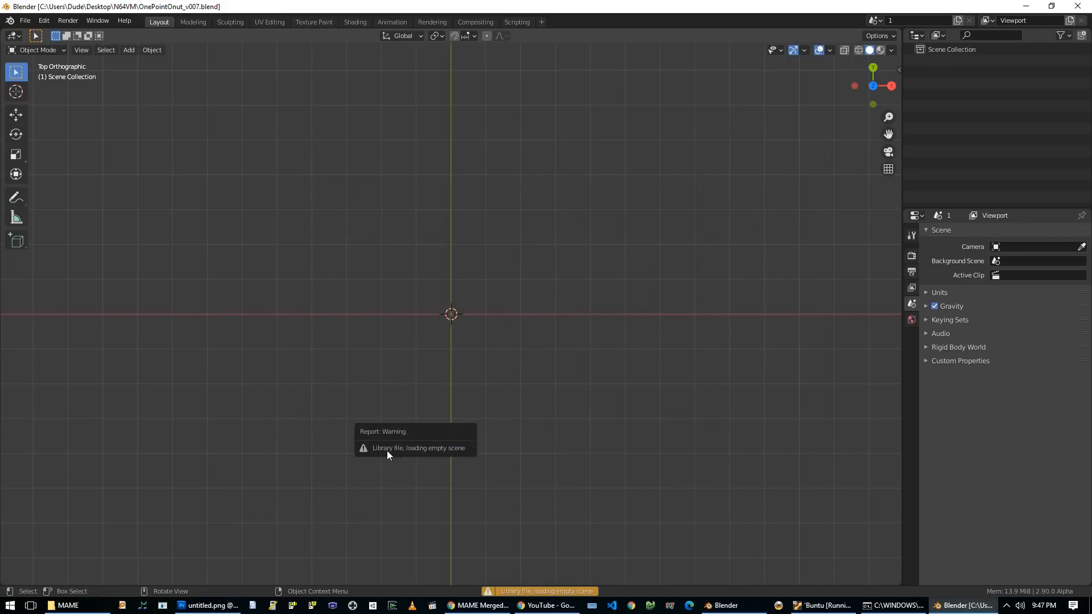
{"action": "mouse_move", "coordinate": [339, 456]}
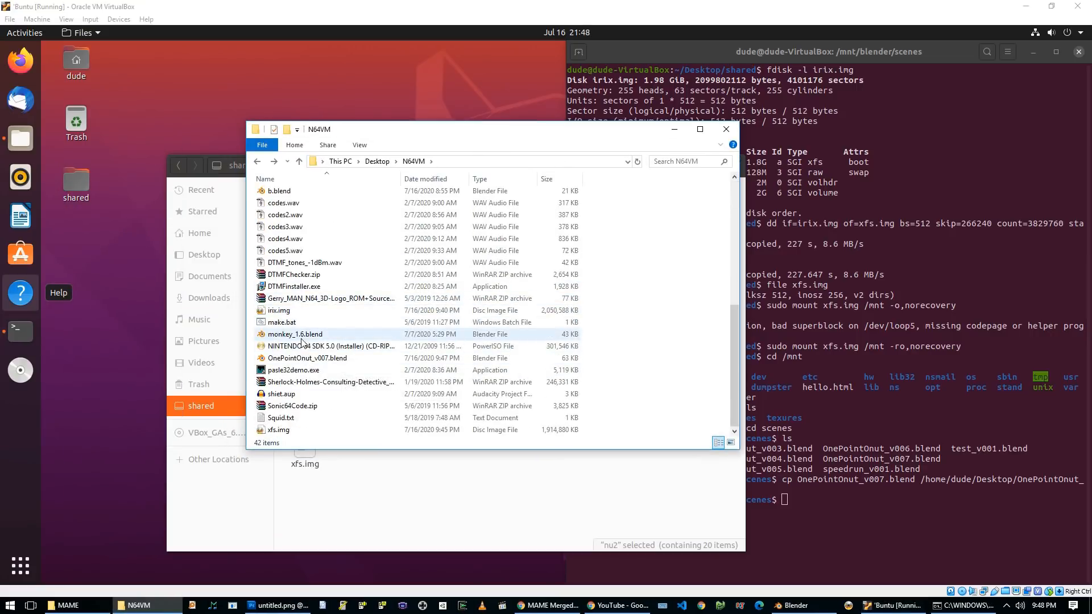
- Open the N64VM desktop folder holding the copied OnePointOnut_v007.blend
{"action": "double_click", "coordinate": [307, 357]}
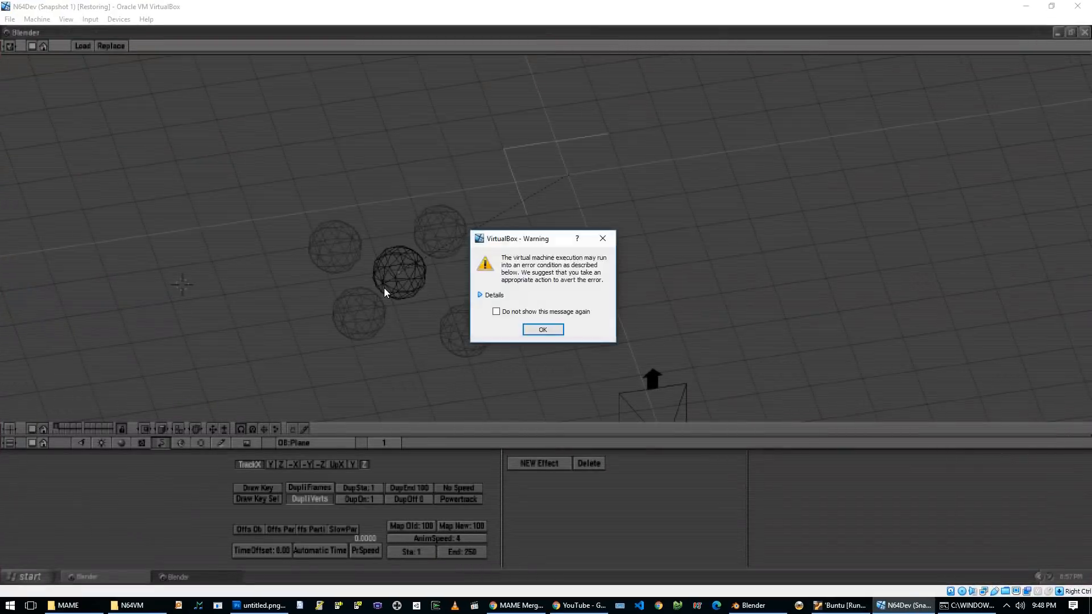
- Load OnePointOnut_v007.blend in Blender 1.6 to show the donut, plate and mug, then save it
{"action": "left_click", "coordinate": [542, 329]}
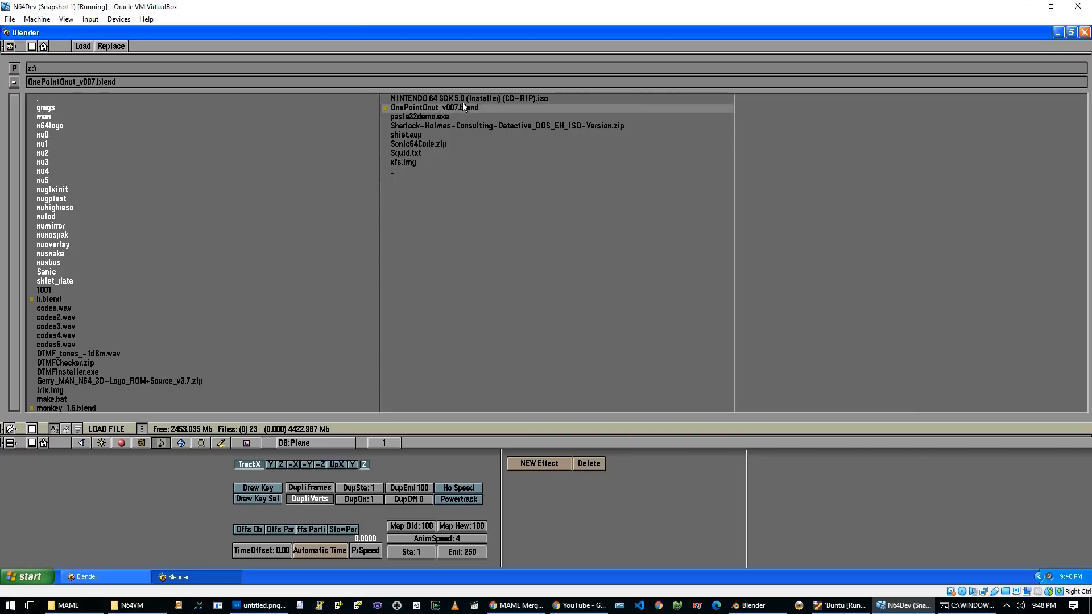
{"action": "double_click", "coordinate": [441, 107]}
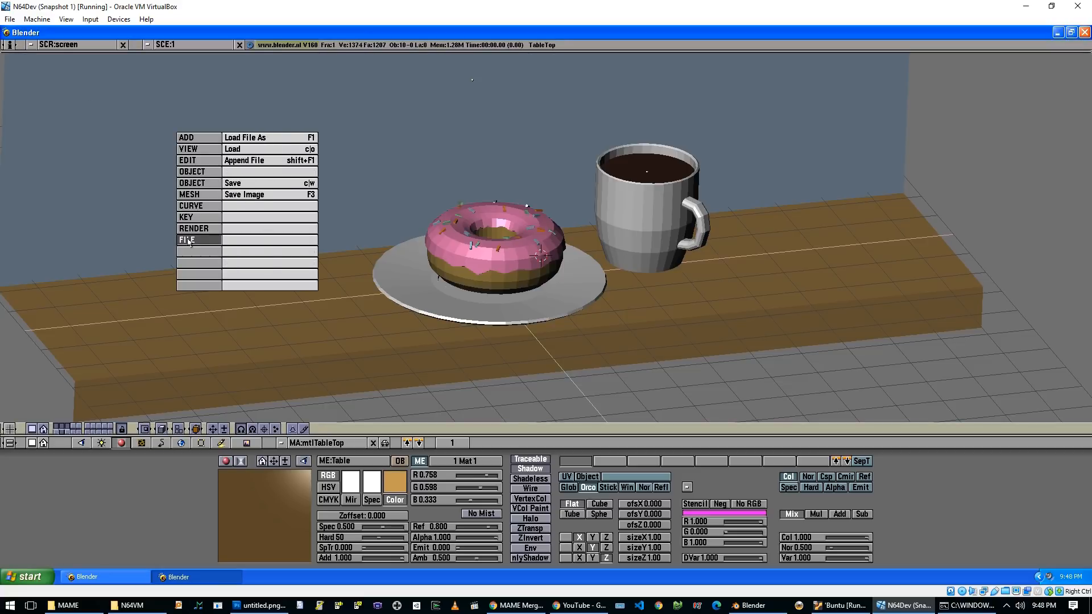
{"action": "left_click", "coordinate": [244, 195]}
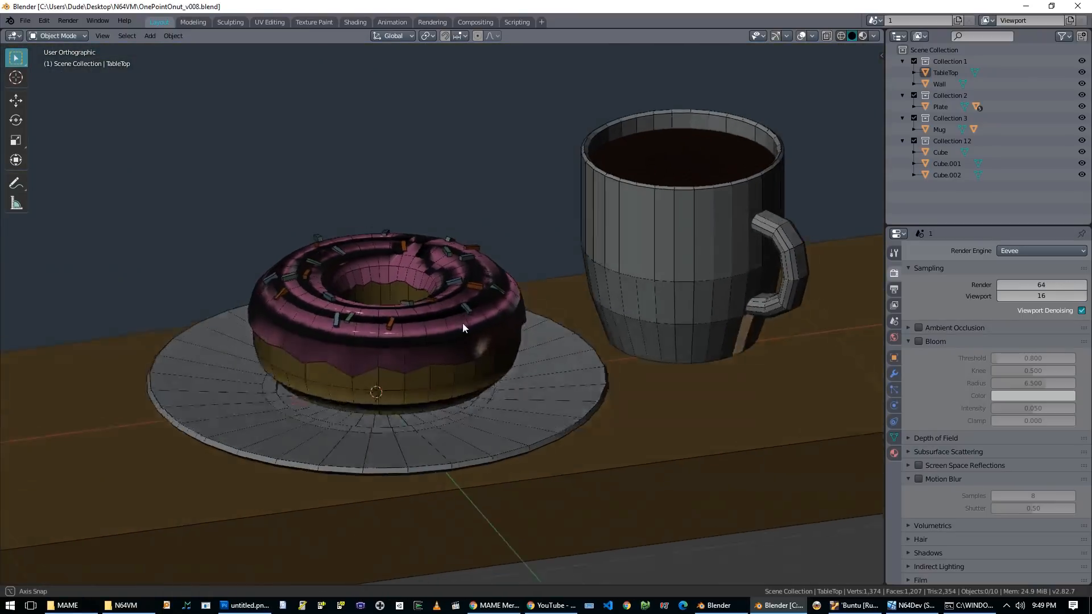
- Zoom out in Blender 2.8 to view the whole OnePointOnut_v008 donut, plate and mug scene
{"action": "left_click_drag", "start_coordinate": [463, 328], "coordinate": [305, 342]}
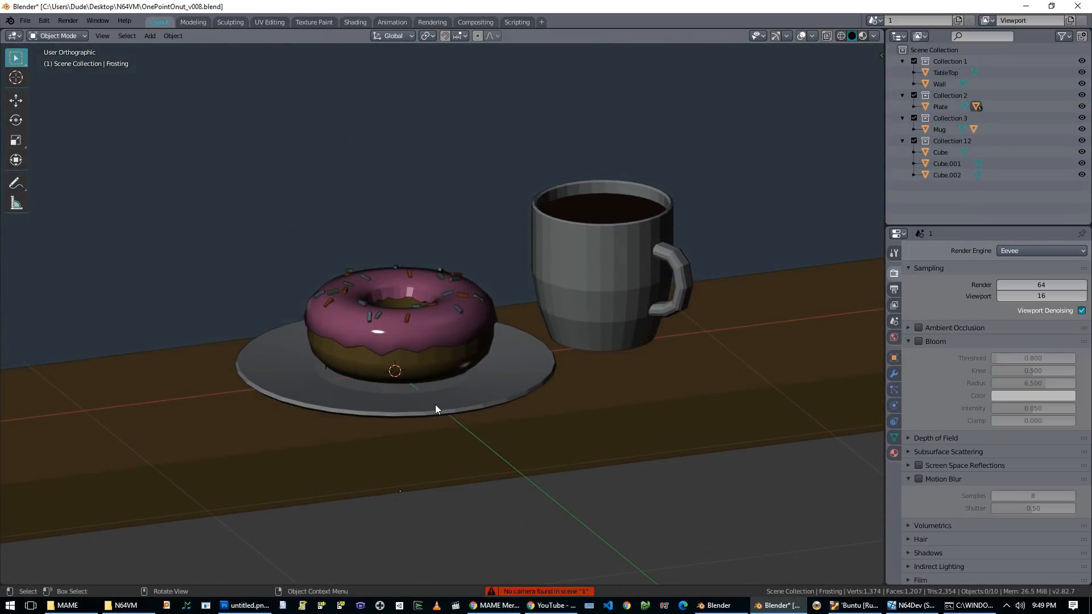
{"action": "left_click", "coordinate": [151, 36]}
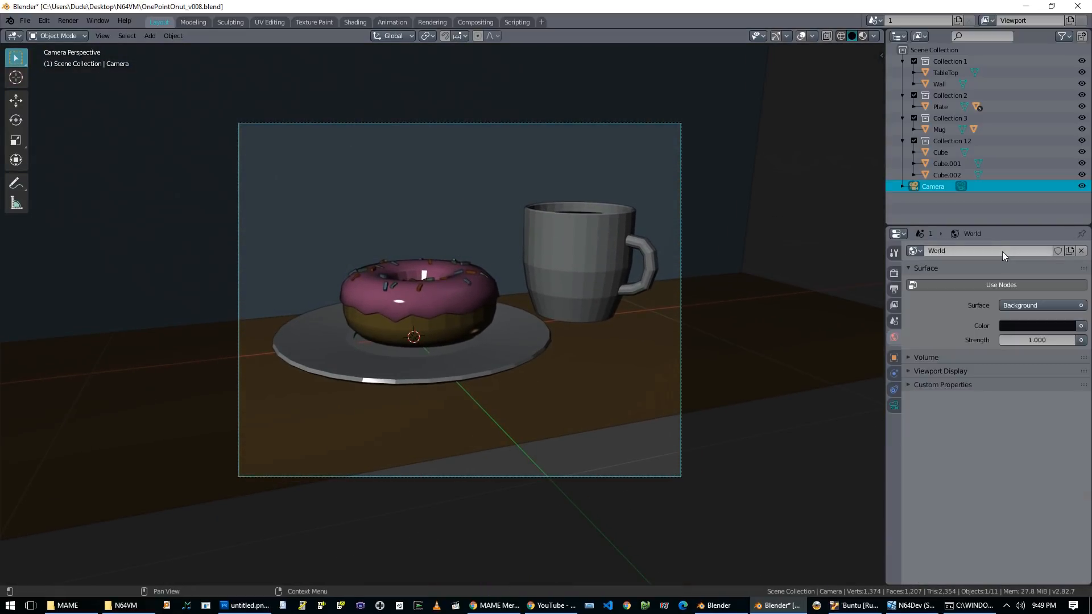
- Light the world with Basic_2K_01.jpg as an Environment Texture at strength 10, with Cycles as the render engine
{"action": "left_click", "coordinate": [1037, 305]}
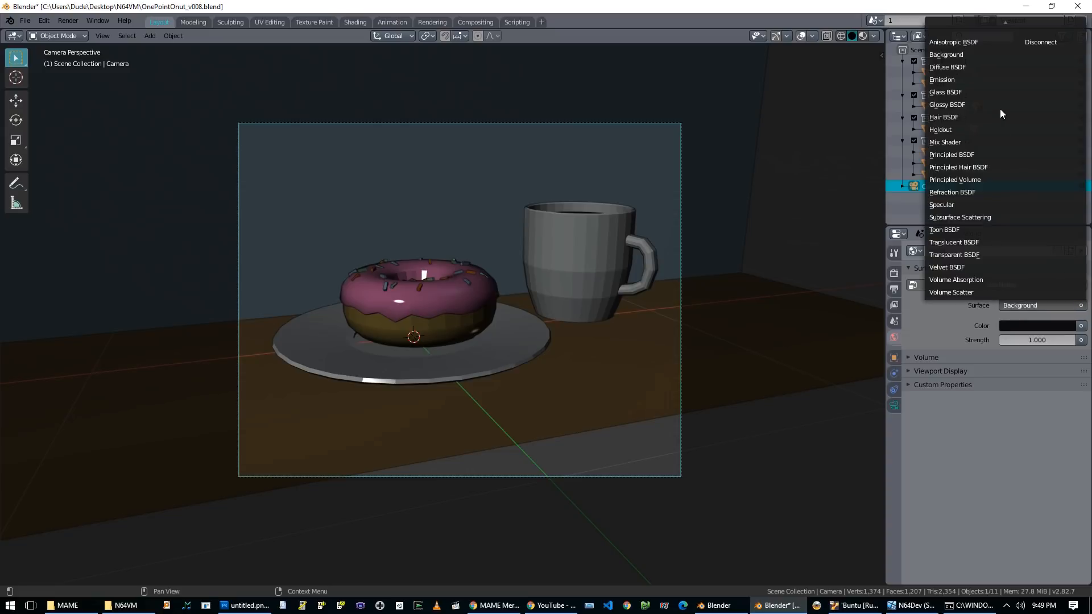
{"action": "mouse_move", "coordinate": [960, 187]}
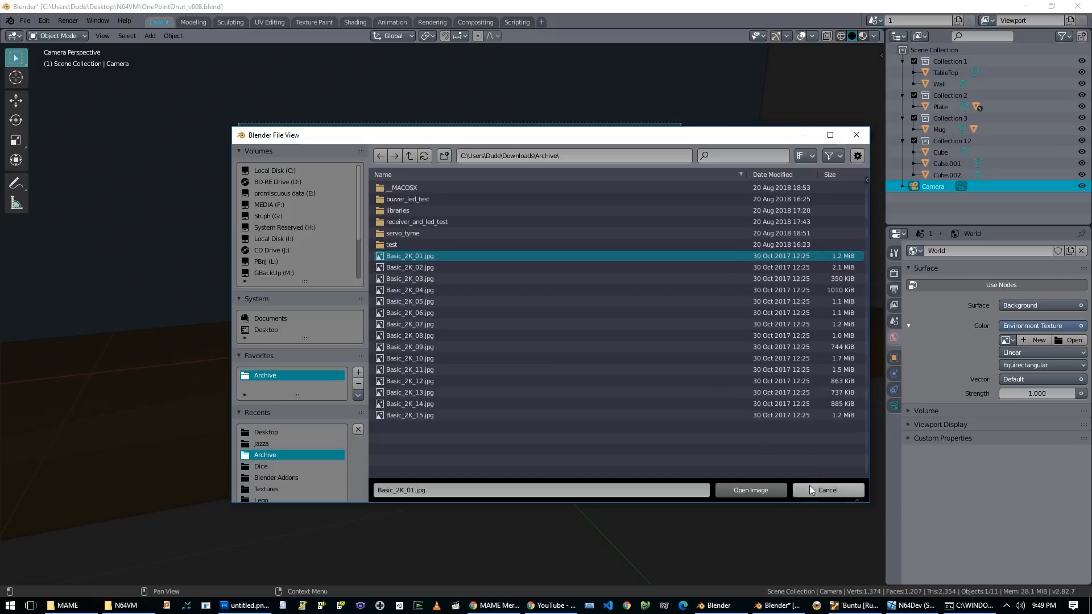
{"action": "left_click", "coordinate": [750, 490]}
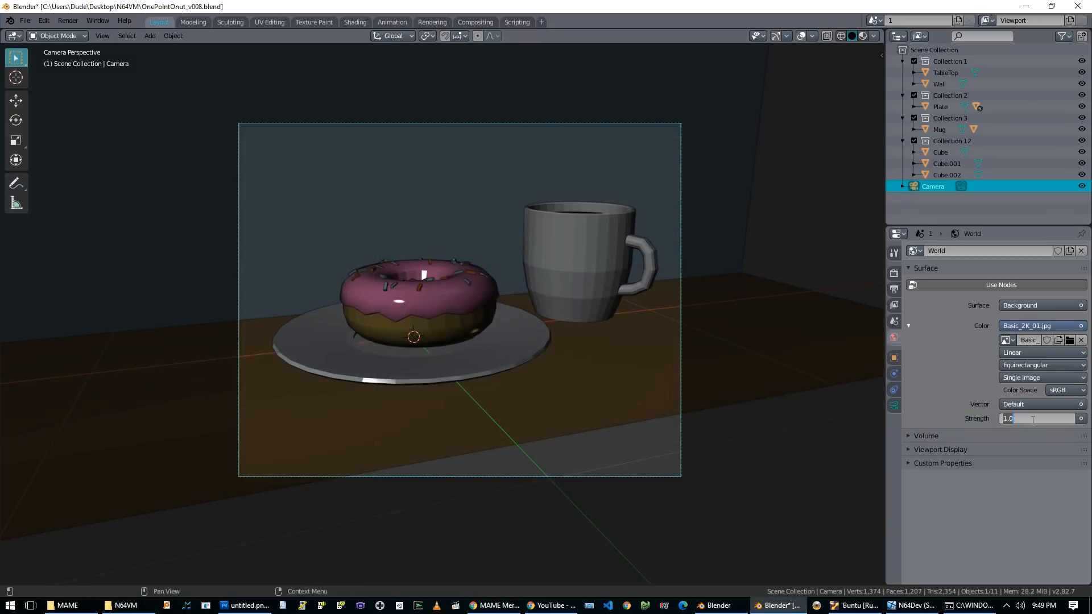
{"action": "type", "text": "10.000"}
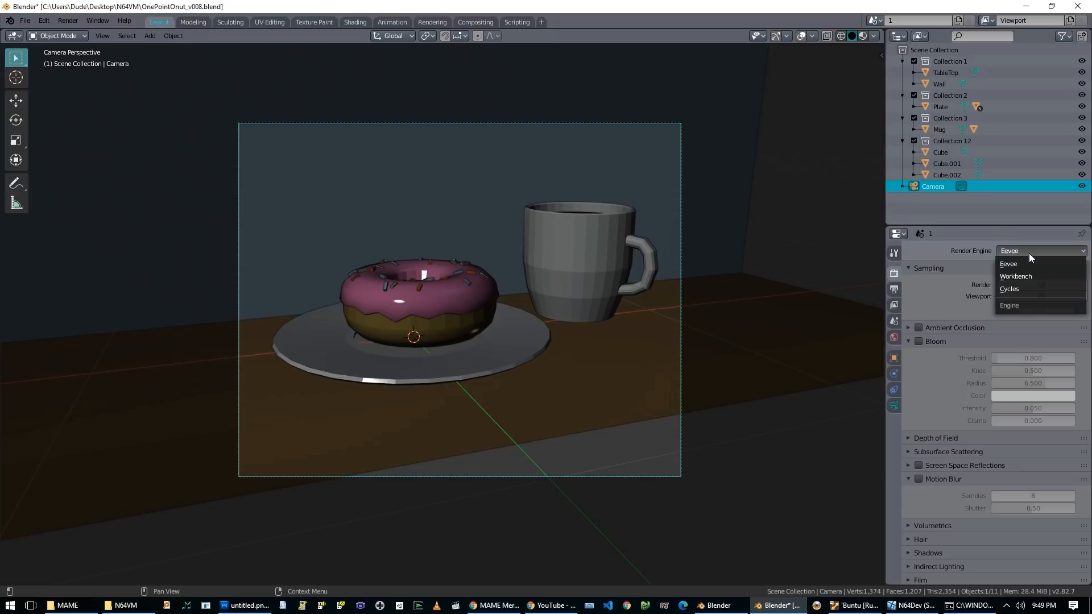
{"action": "left_click", "coordinate": [1009, 289]}
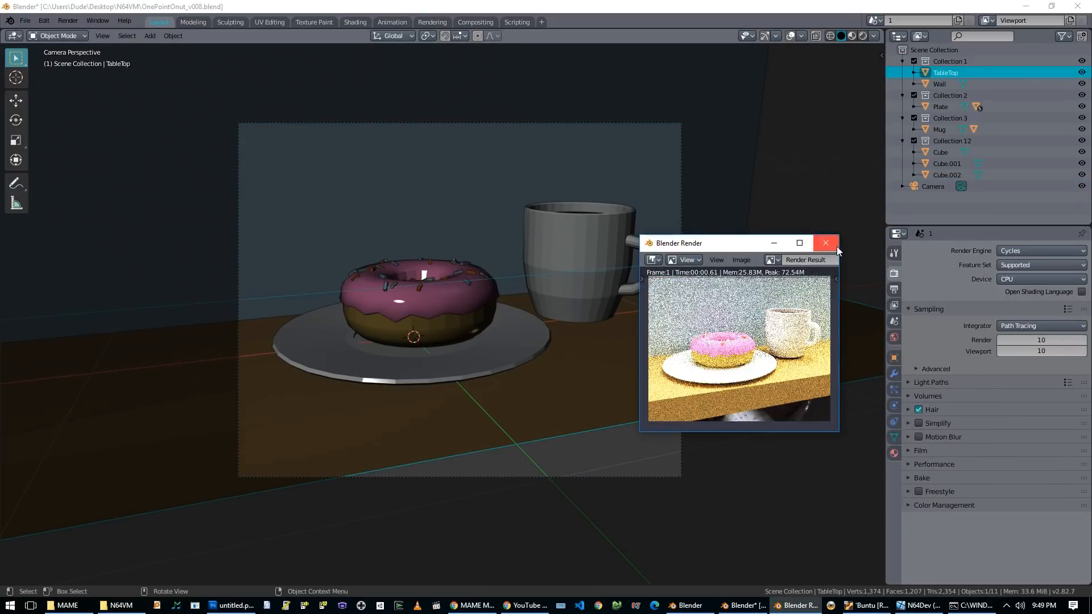
- Close the noisy test render and produce the full clean Cycles render of the donut and mug
{"action": "left_click", "coordinate": [475, 22]}
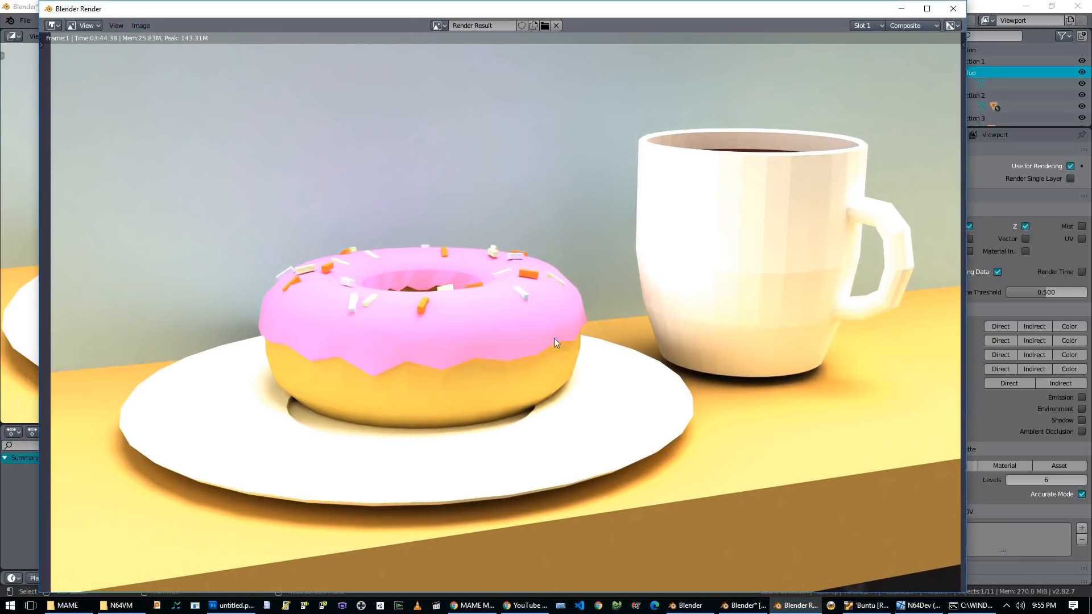
{"action": "mouse_move", "coordinate": [564, 332]}
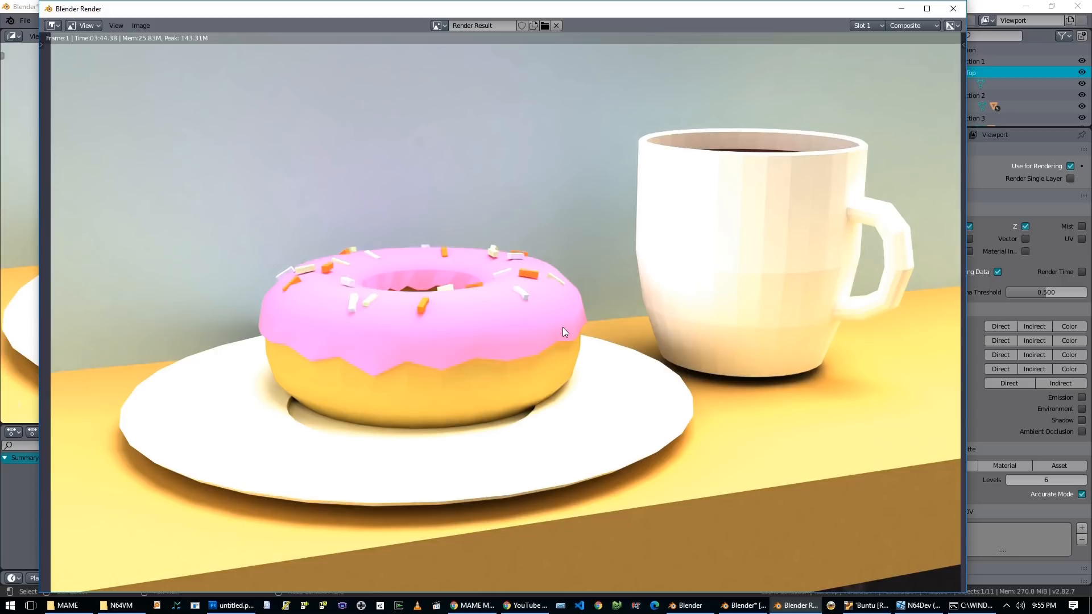
{"action": "left_click", "coordinate": [946, 9]}
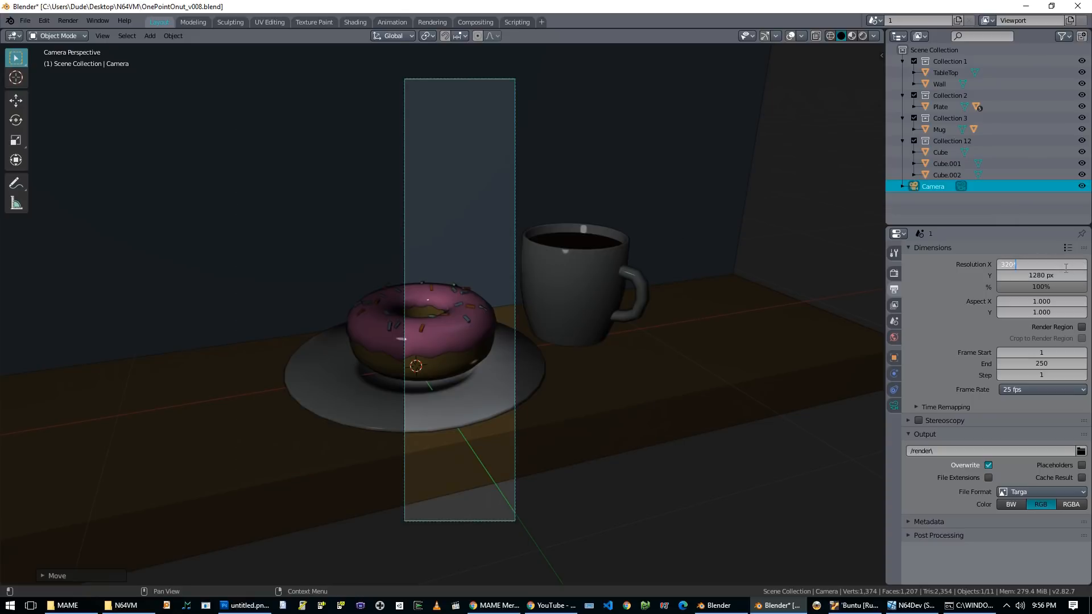
- Enter 1280 for Resolution X and 1024 for Resolution Y in the Output dimensions
{"action": "type", "text": "1280 px"}
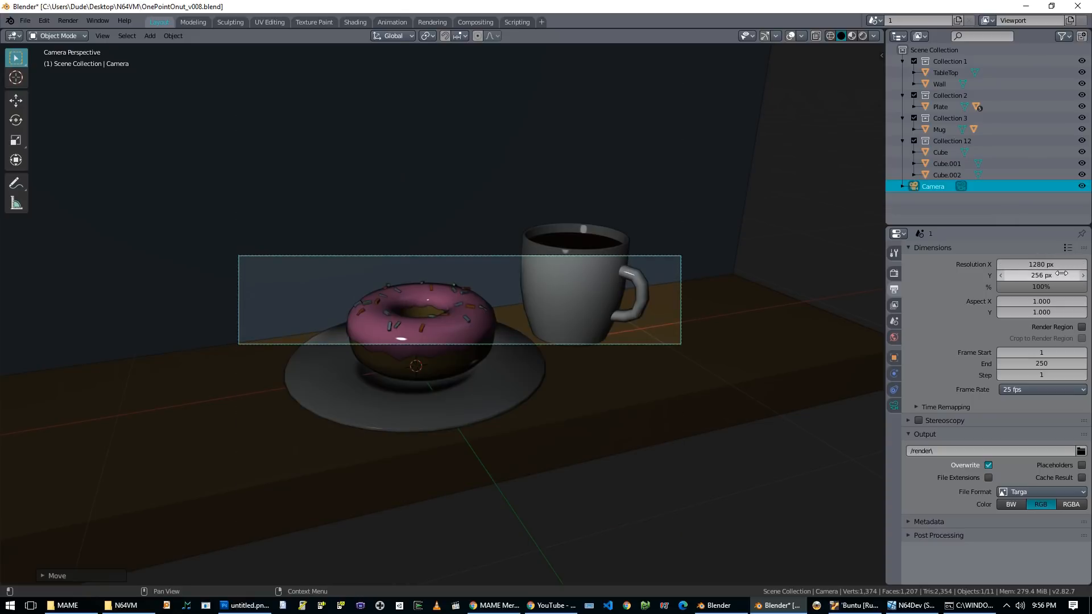
{"action": "type", "text": "1024"}
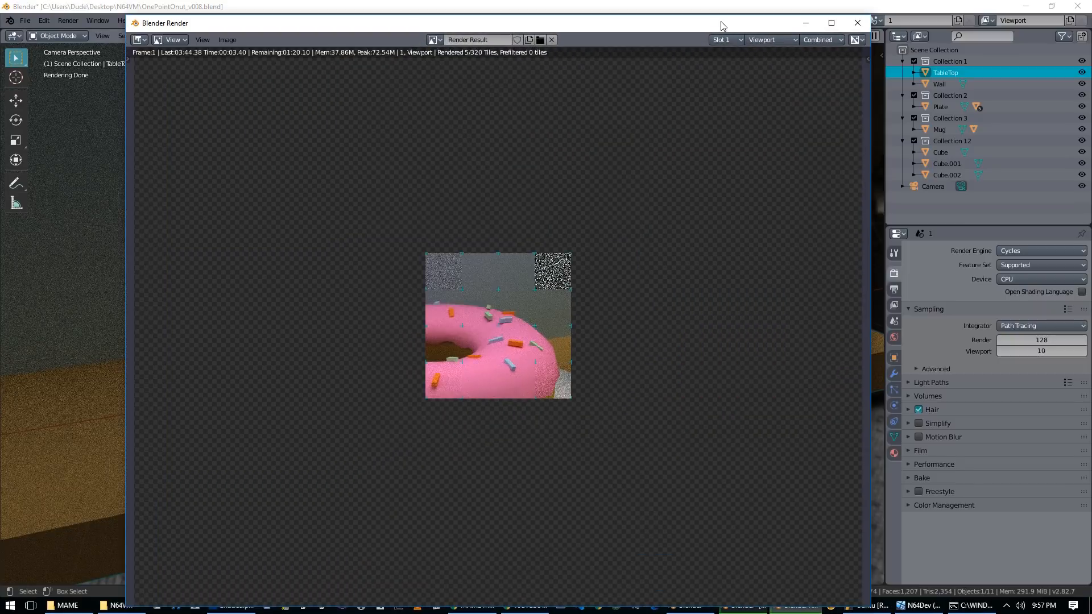
- Render again at 128 samples, then check the render passes and keep the Viewport view layer shown
{"action": "left_click", "coordinate": [857, 23]}
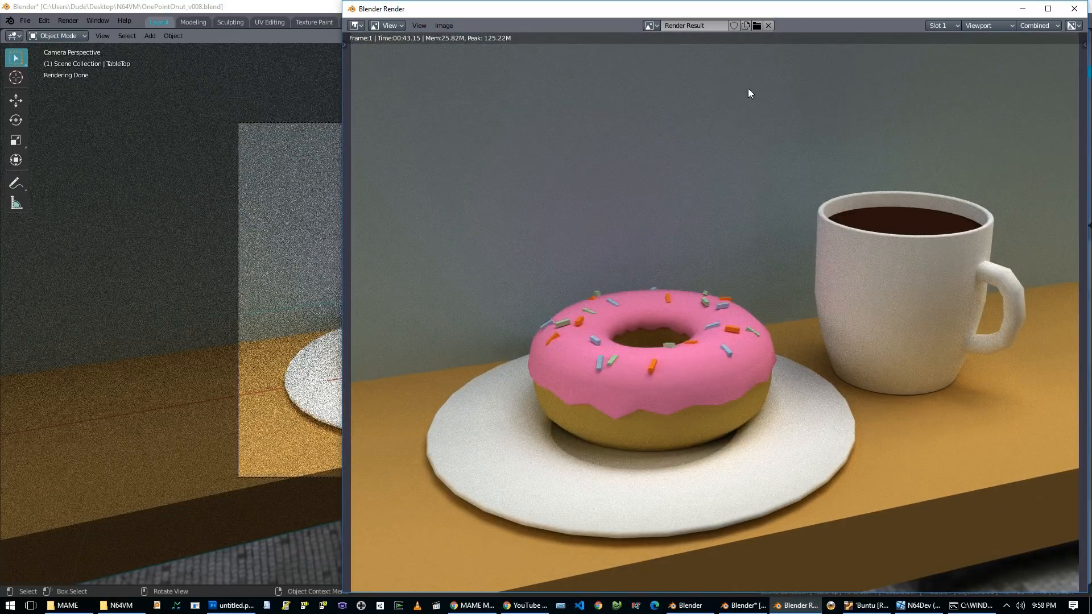
{"action": "left_click", "coordinate": [1042, 25]}
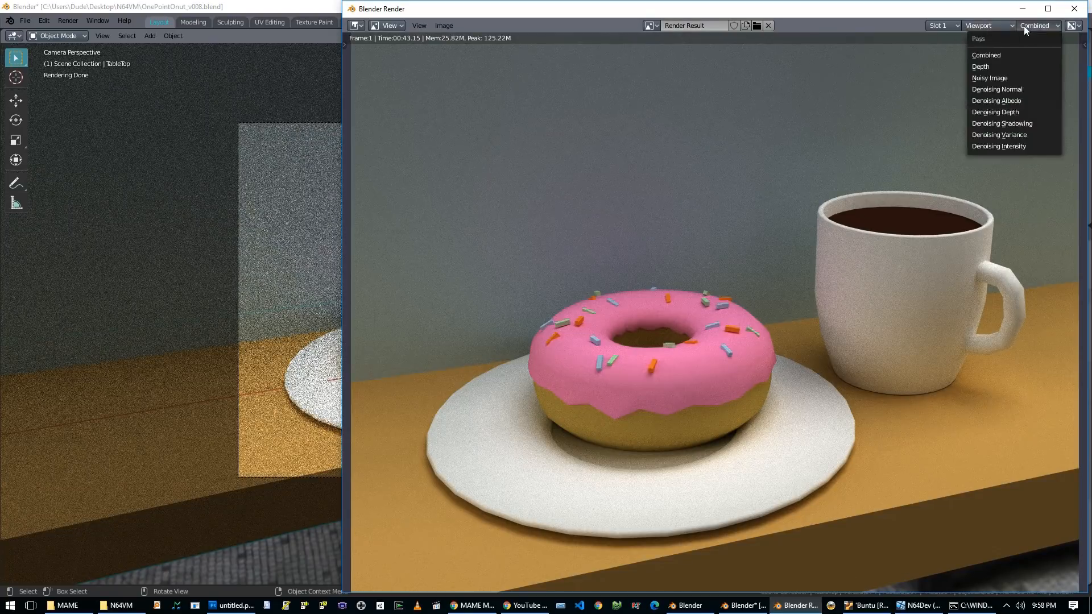
{"action": "left_click", "coordinate": [987, 25]}
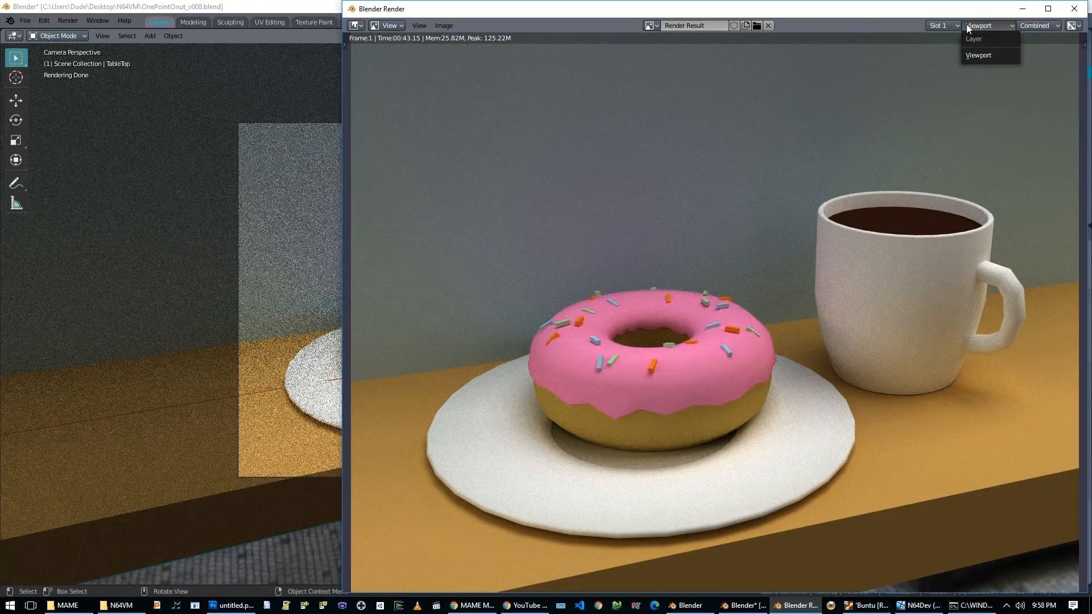
{"action": "left_click", "coordinate": [978, 55]}
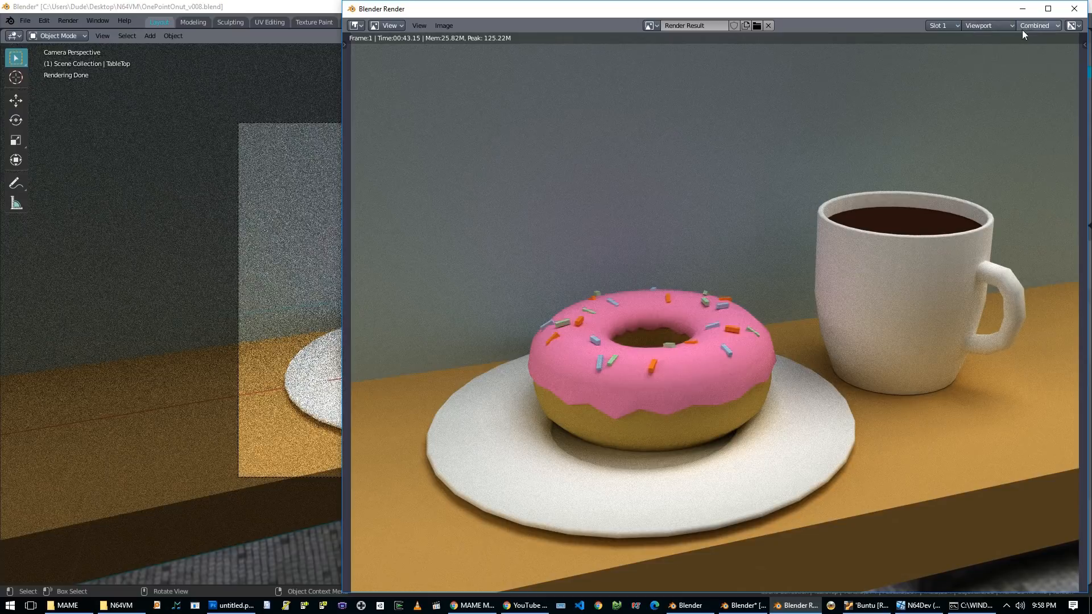
- Add a Denoise node in the Compositing workspace, then return to the Layout workspace
{"action": "left_click", "coordinate": [987, 25]}
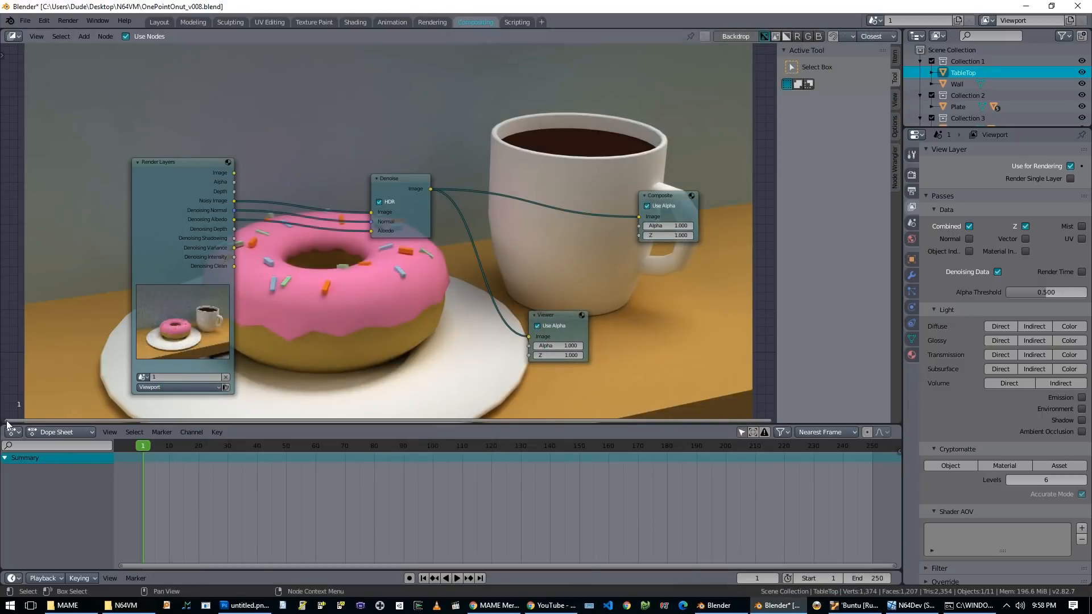
{"action": "left_click", "coordinate": [160, 22]}
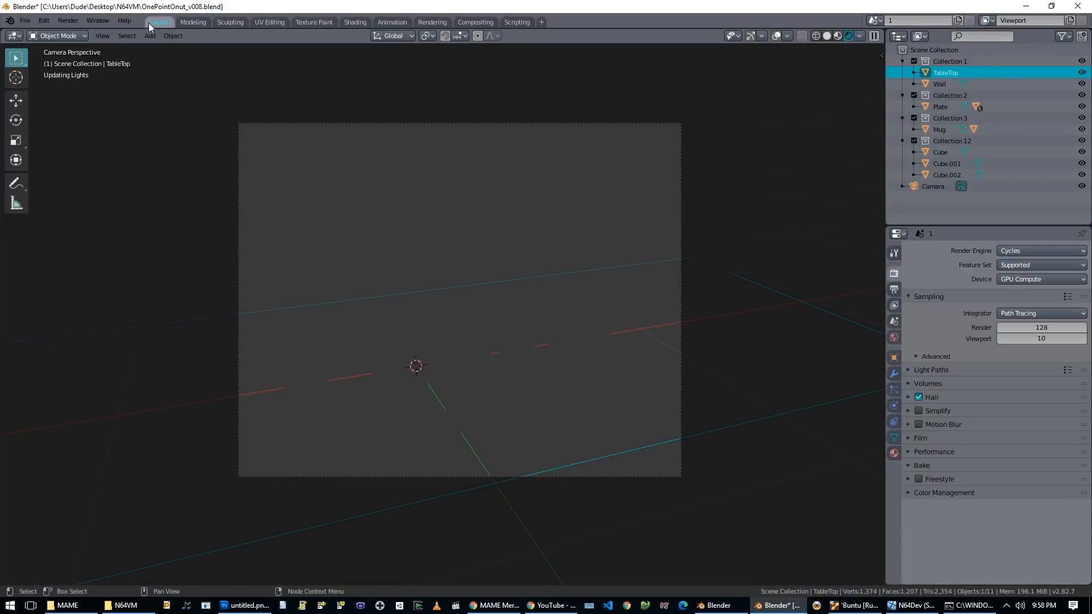
- Save the denoised donut scene under a new file name with Save As
{"action": "key", "text": "ctrl+shift+s"}
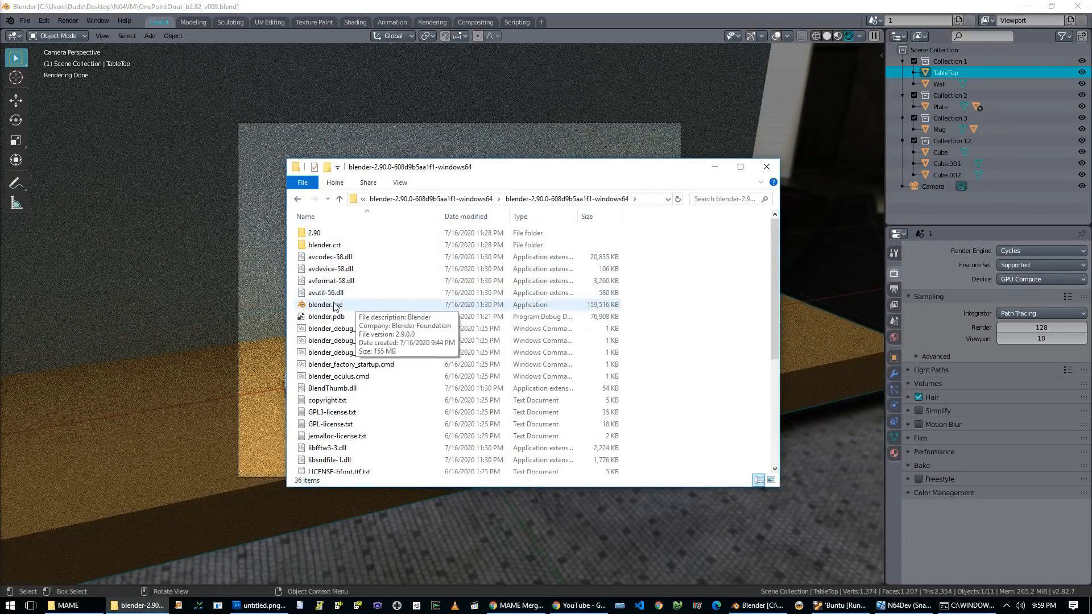
- Launch the Blender 2.90 build and load OnePointOnut_v007.blend from the N64VM folder
{"action": "double_click", "coordinate": [324, 305]}
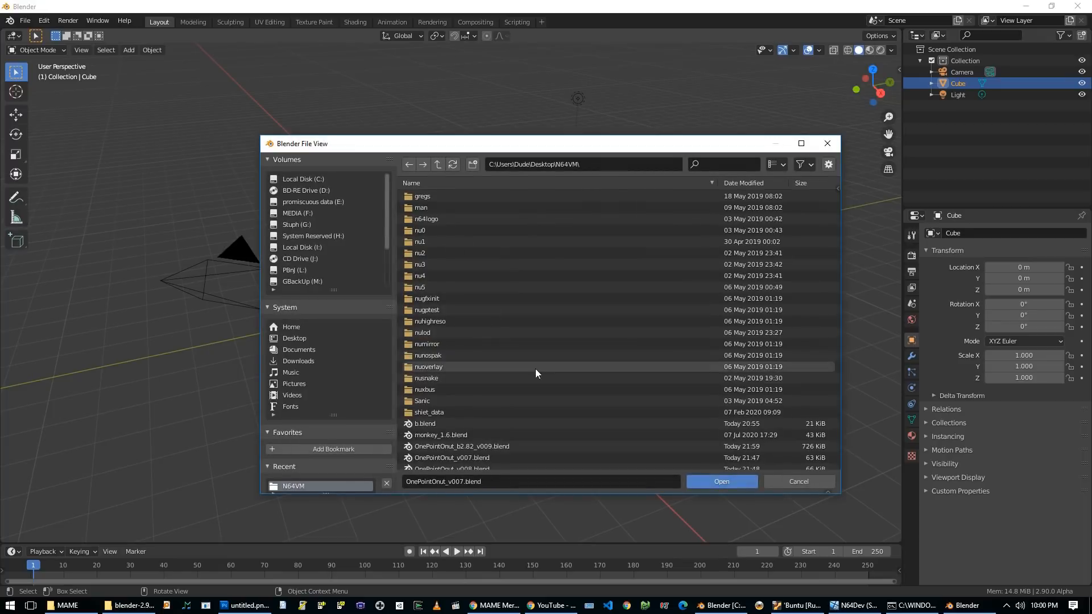
{"action": "scroll", "scroll_direction": "down", "scroll_amount": 3}
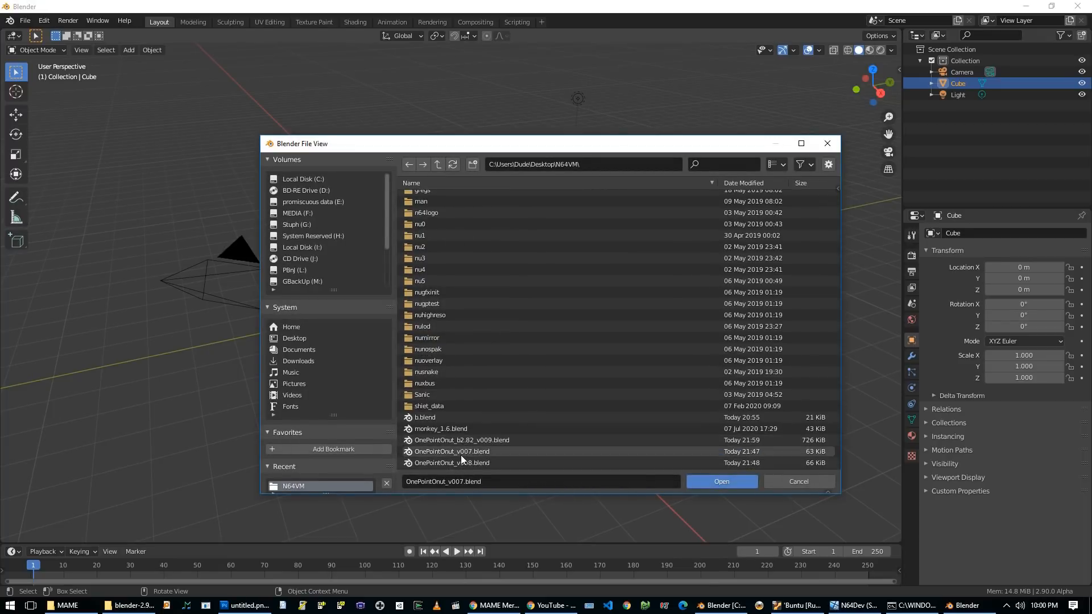
{"action": "left_click", "coordinate": [721, 482]}
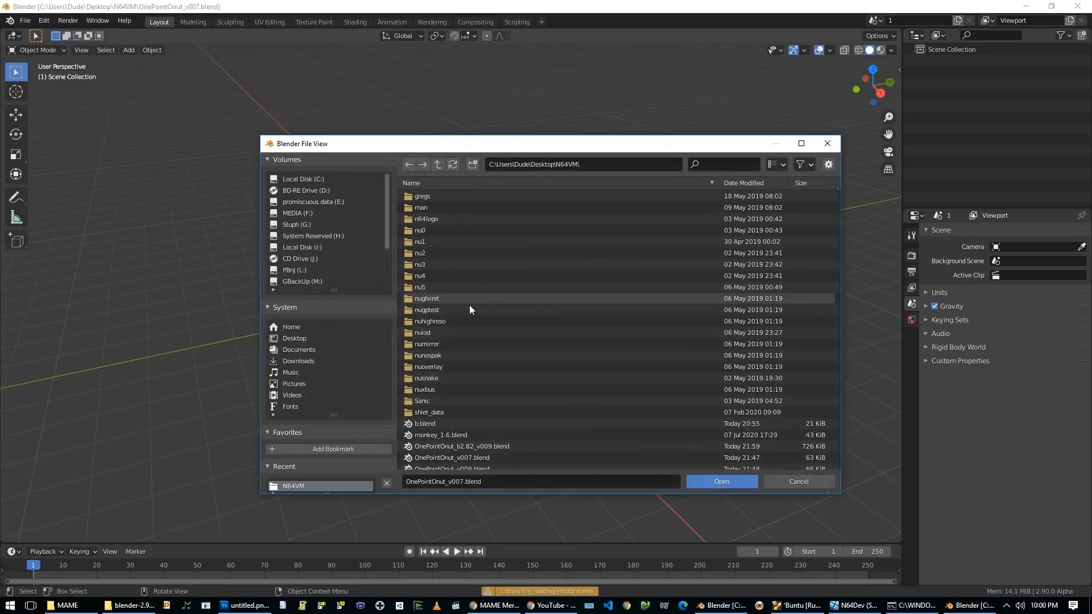
{"action": "left_click", "coordinate": [721, 481]}
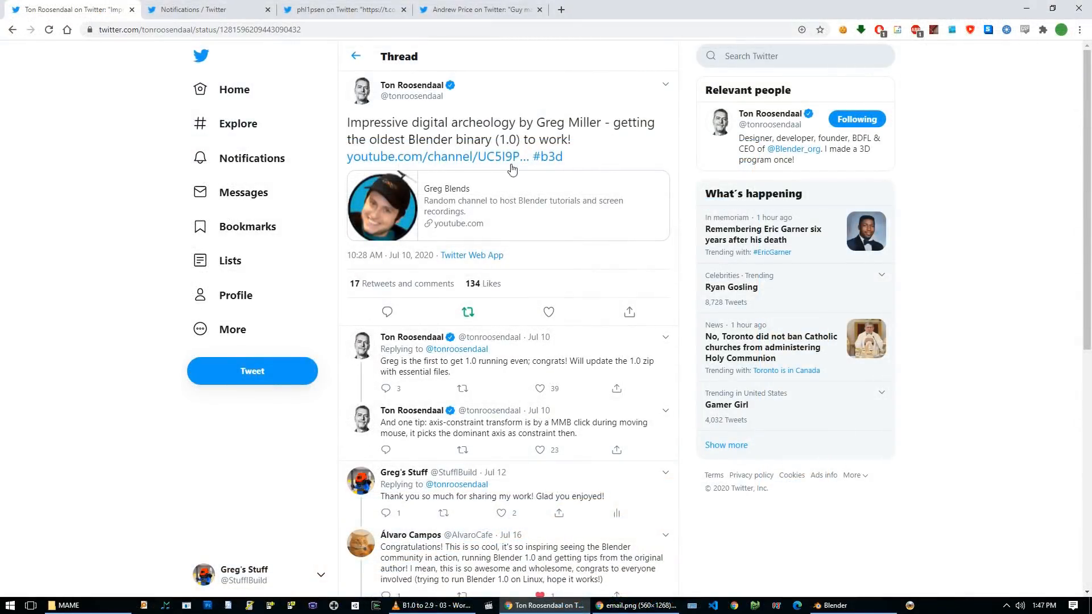
{"action": "mouse_move", "coordinate": [529, 232]}
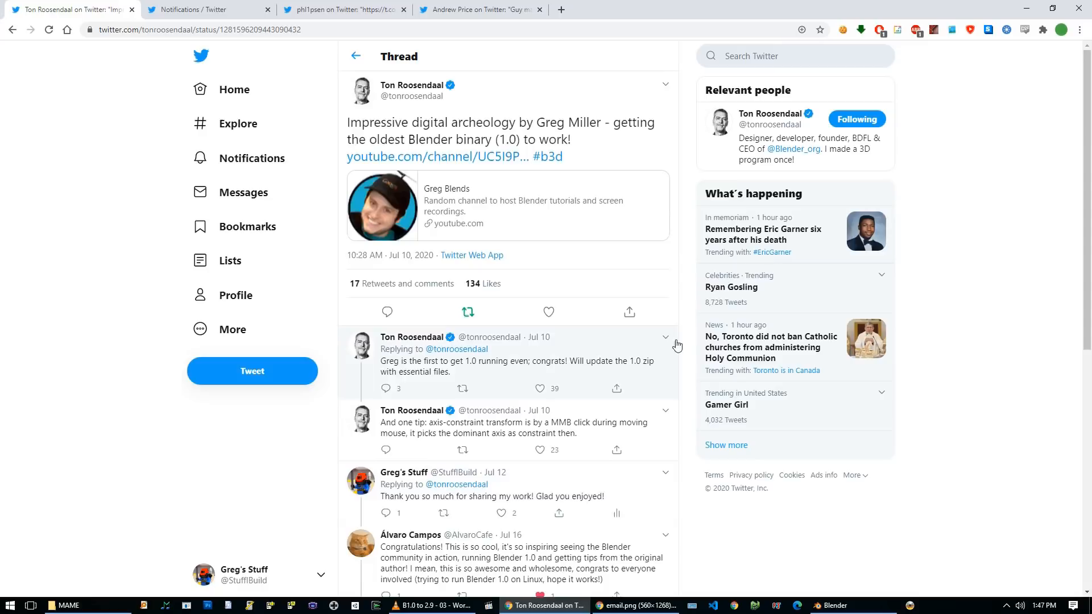
{"action": "mouse_move", "coordinate": [669, 335]}
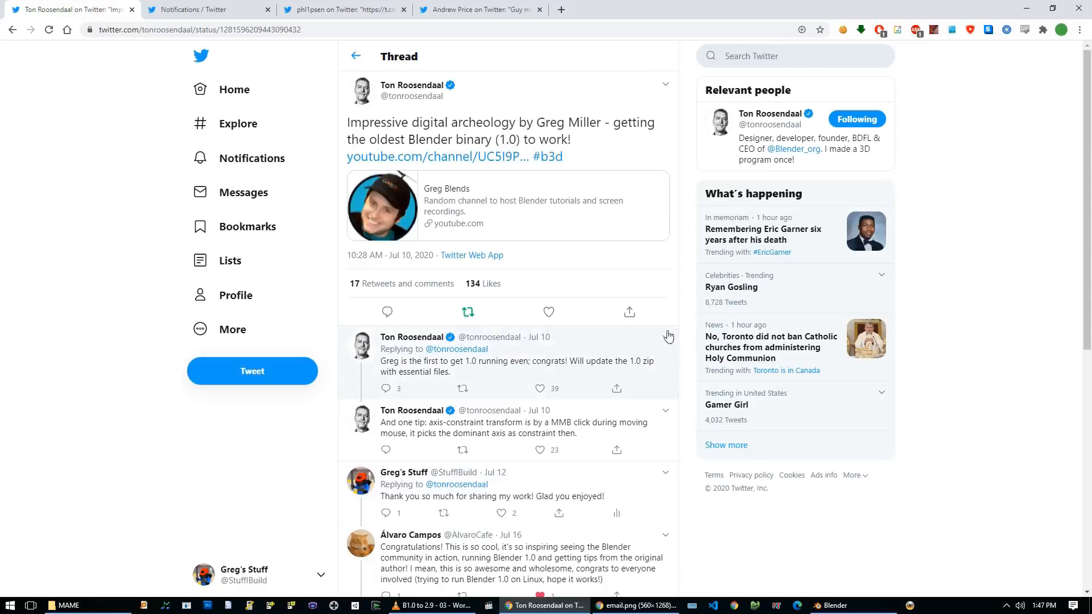
{"action": "mouse_move", "coordinate": [68, 209]}
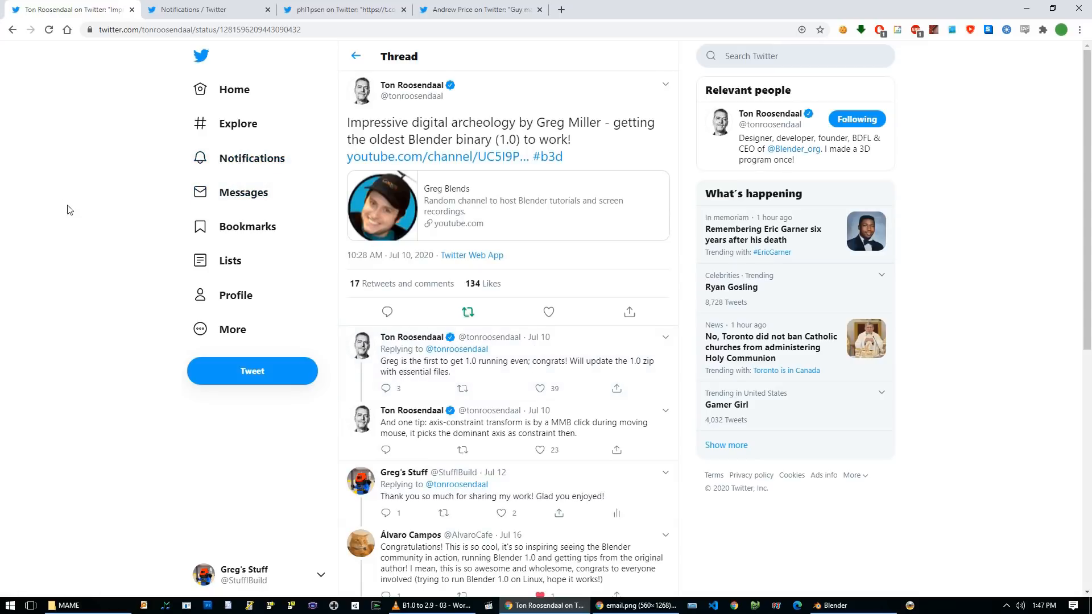
{"action": "mouse_move", "coordinate": [429, 98]}
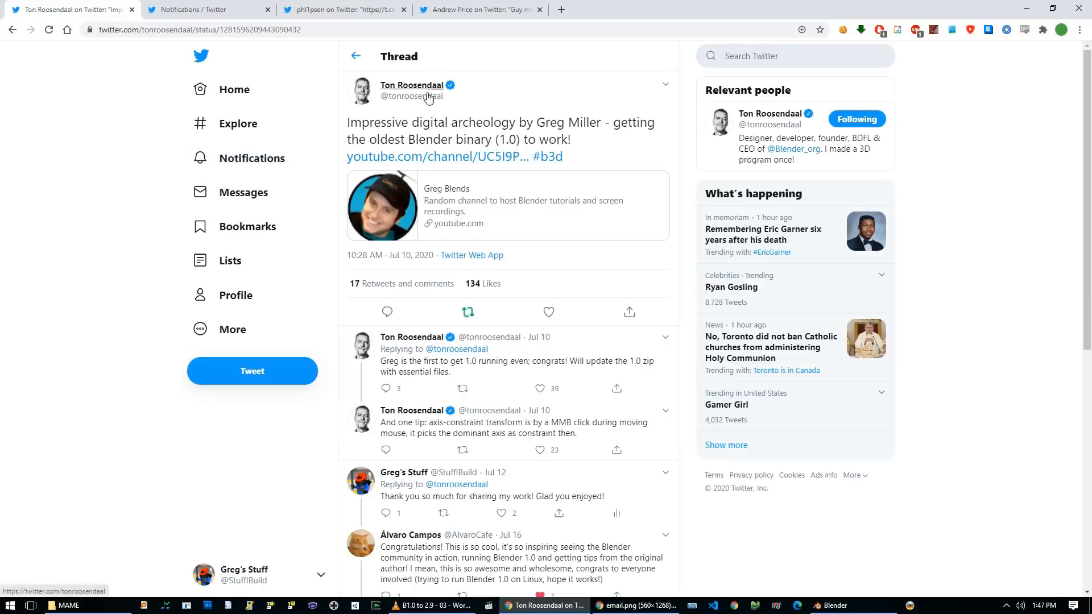
{"action": "mouse_move", "coordinate": [546, 90]}
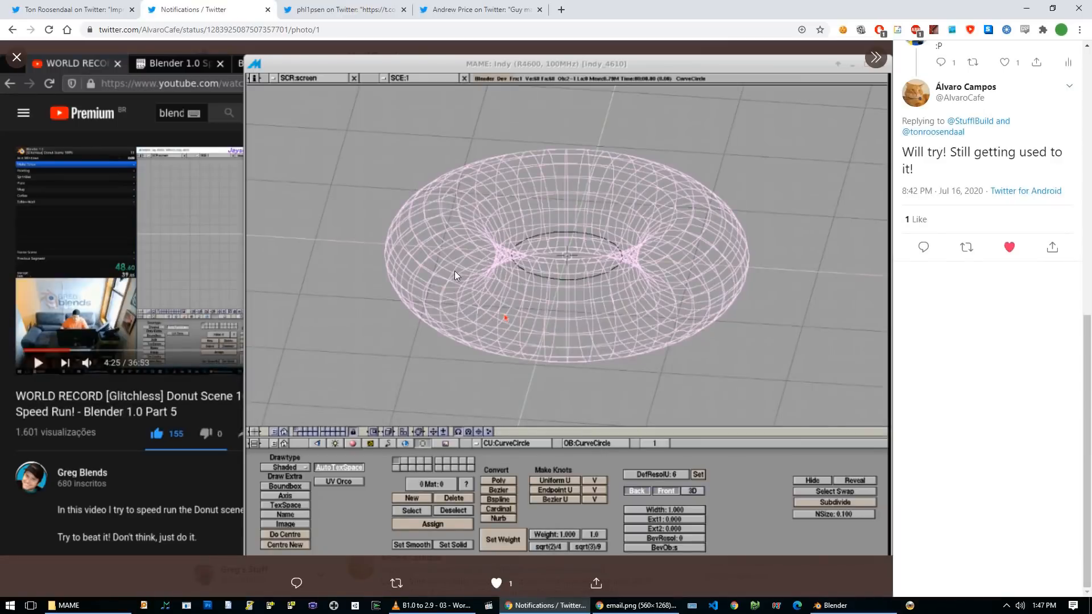
{"action": "mouse_move", "coordinate": [1037, 157]}
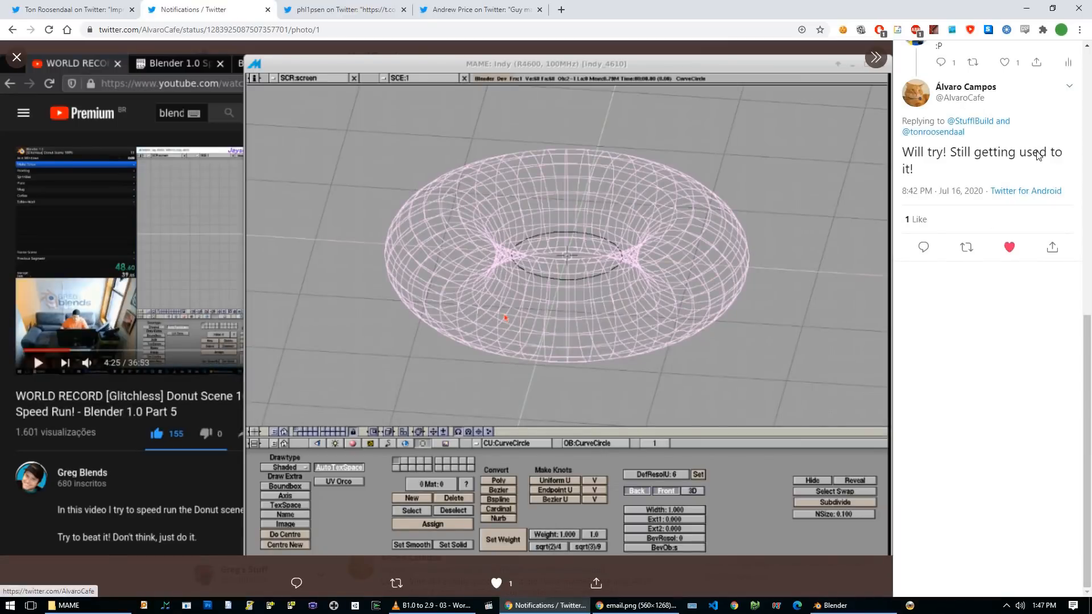
{"action": "mouse_move", "coordinate": [130, 115]}
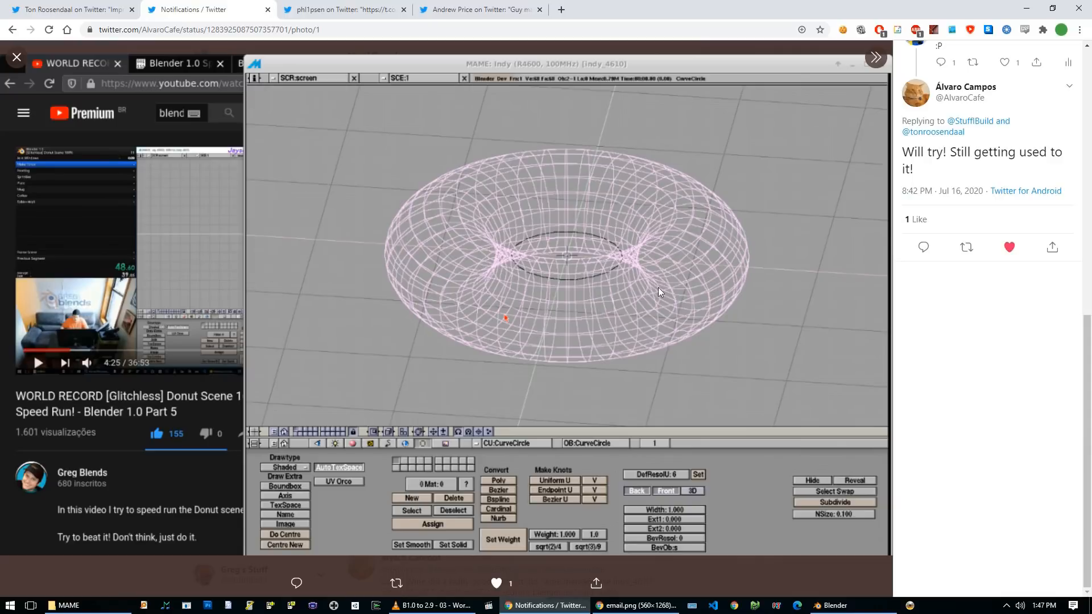
{"action": "mouse_move", "coordinate": [580, 298]}
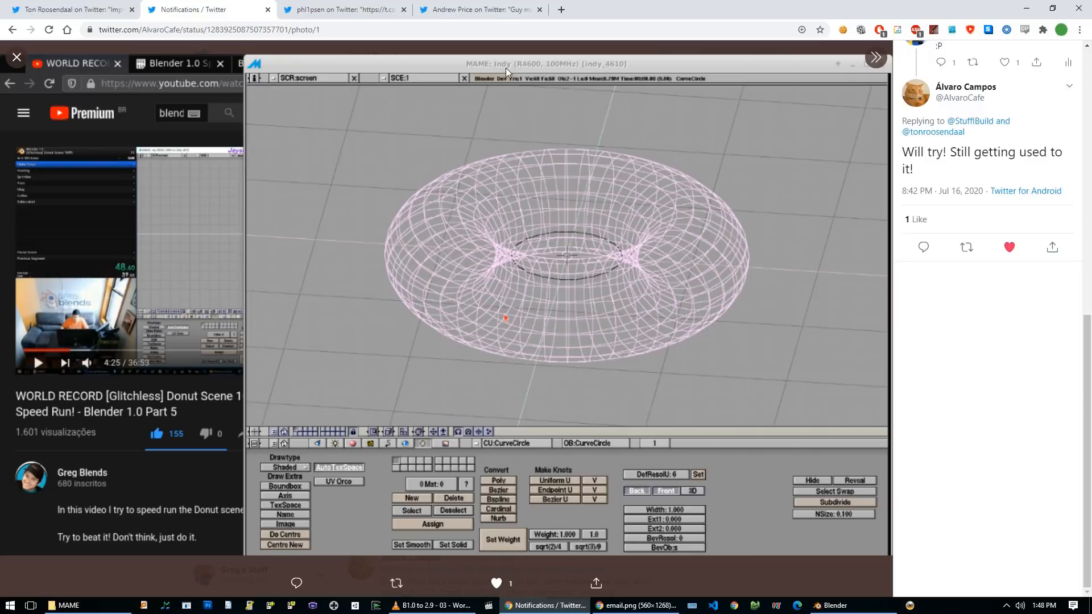
{"action": "mouse_move", "coordinate": [635, 260]}
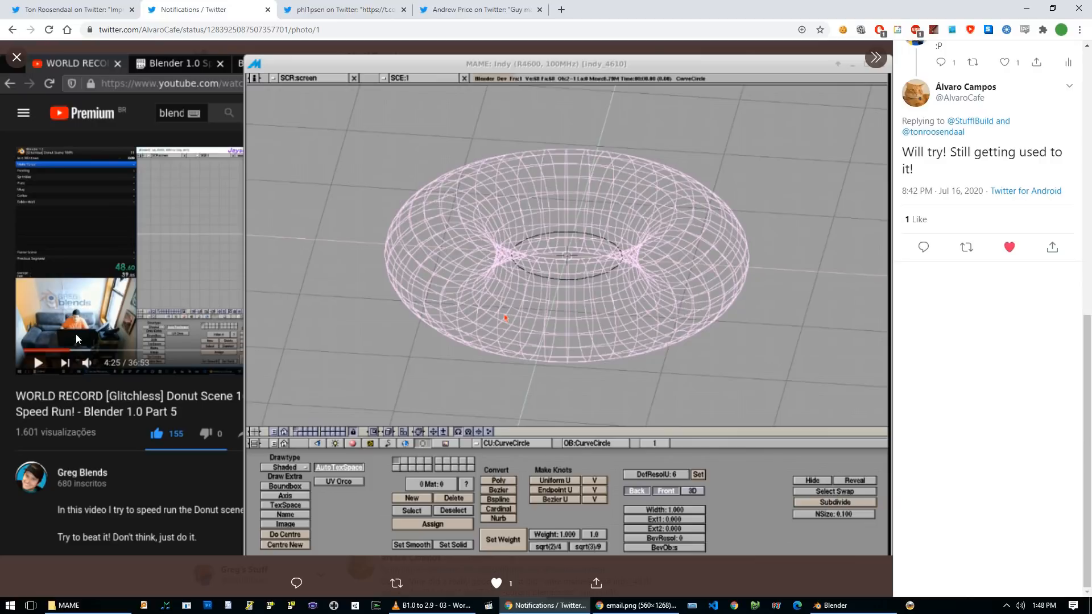
{"action": "mouse_move", "coordinate": [125, 428]}
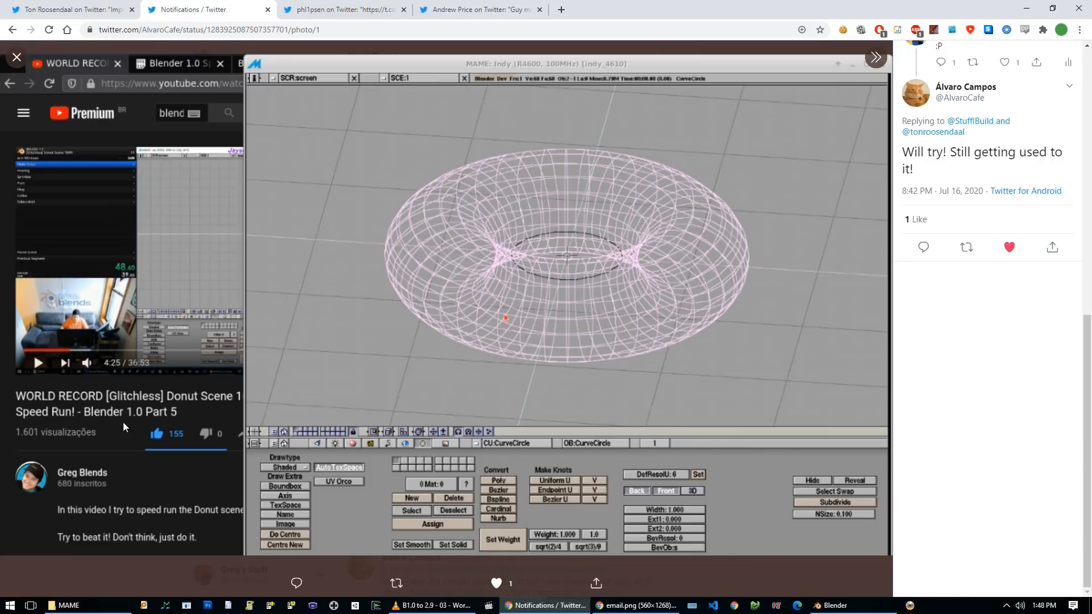
{"action": "mouse_move", "coordinate": [987, 132]}
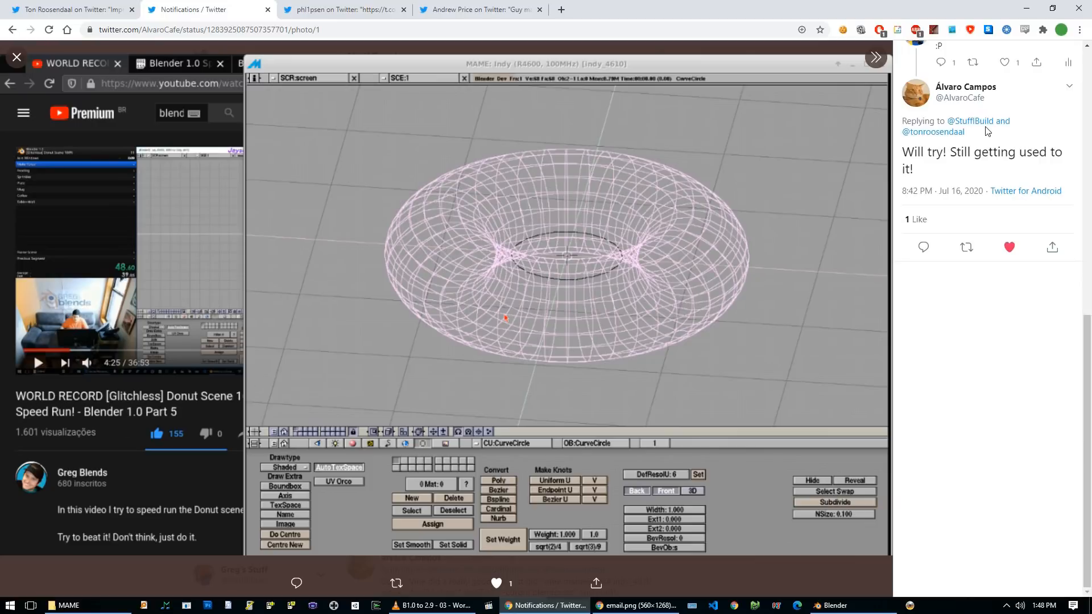
{"action": "mouse_move", "coordinate": [960, 120]}
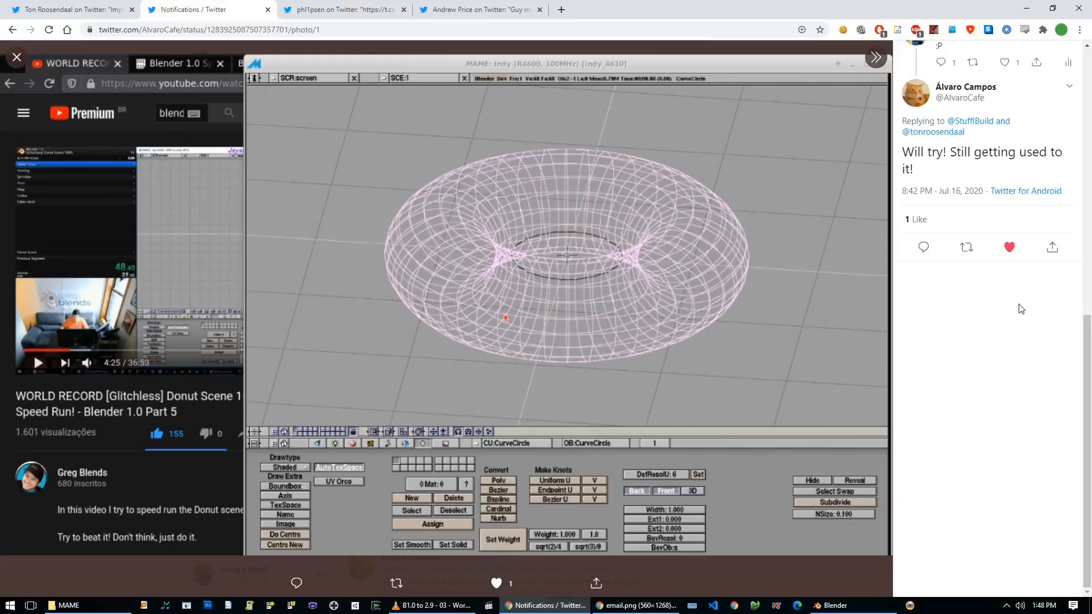
{"action": "mouse_move", "coordinate": [454, 268]}
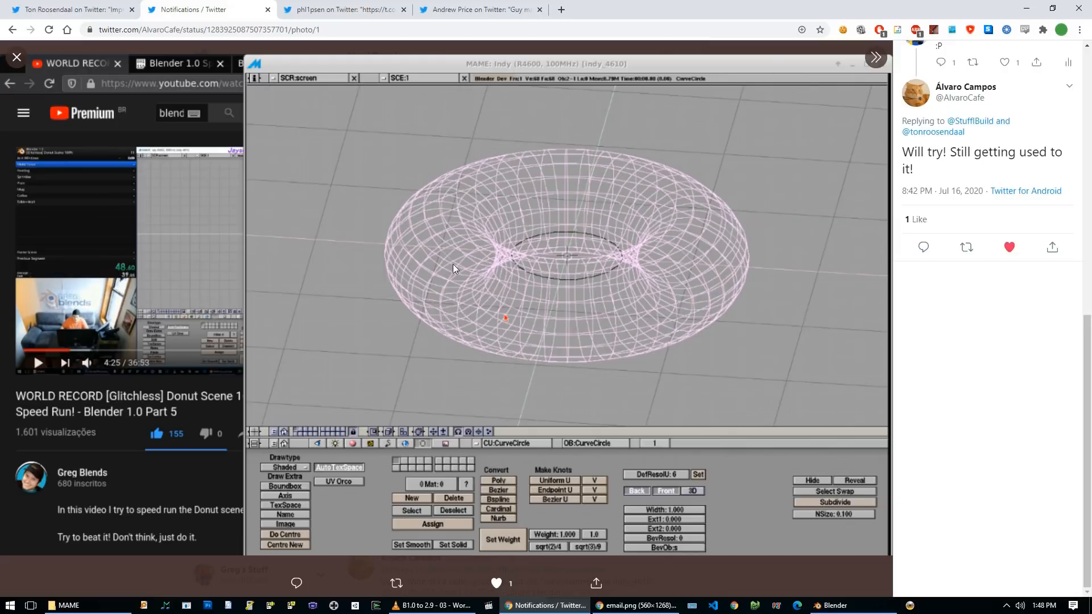
- Switch to the Twitter tab with the tweet sharing the Blender 1.0 donut speedrun video
{"action": "left_click", "coordinate": [348, 10]}
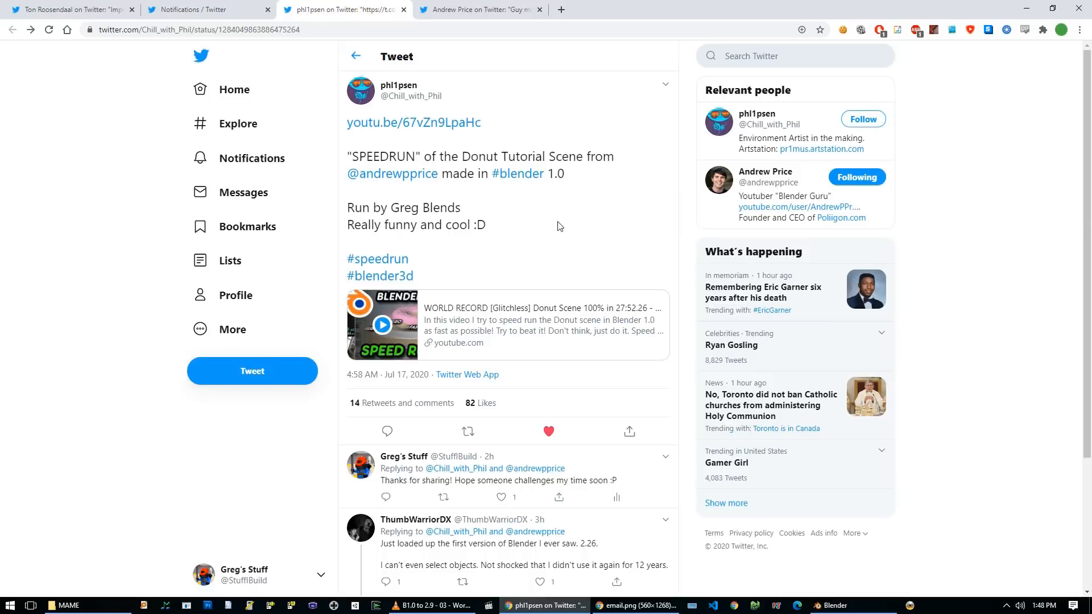
{"action": "mouse_move", "coordinate": [612, 211]}
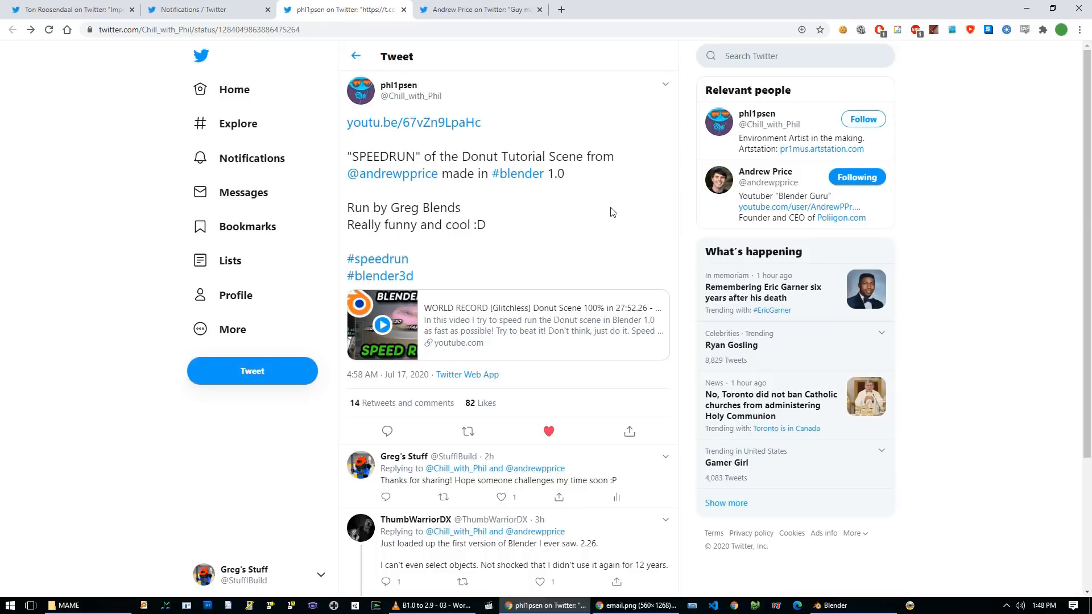
{"action": "mouse_move", "coordinate": [461, 221]}
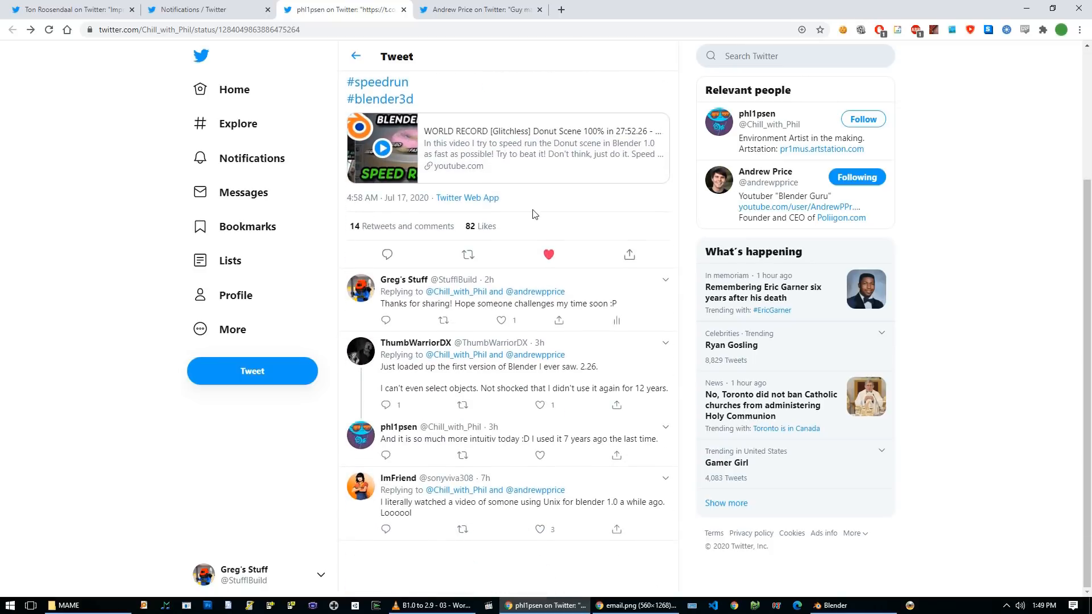
- Show the tweet quoting the donut speedrun and scroll through its replies
{"action": "left_click", "coordinate": [479, 9]}
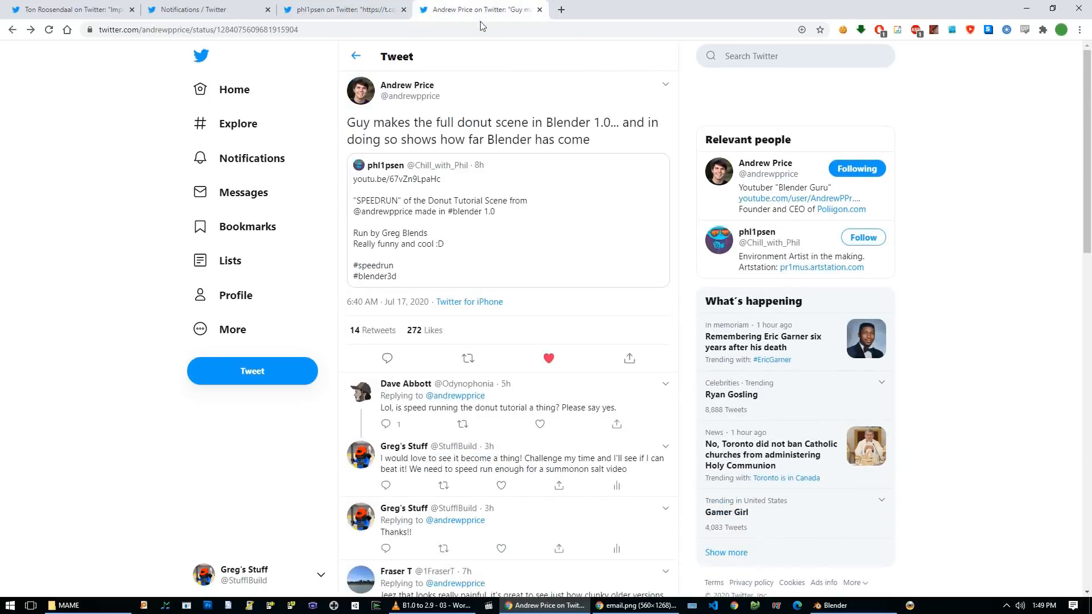
{"action": "mouse_move", "coordinate": [445, 129]}
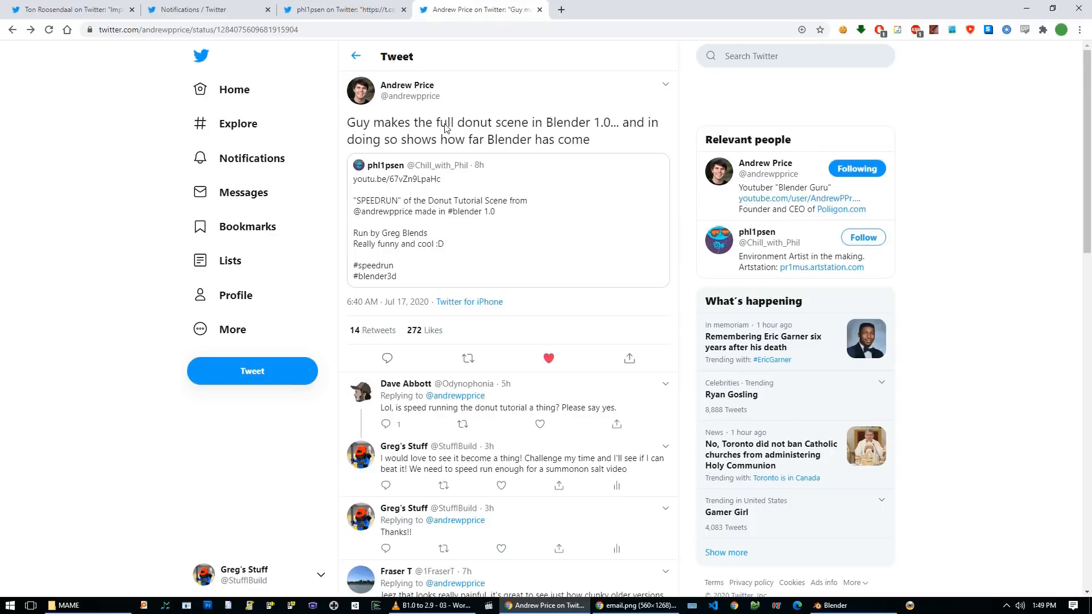
{"action": "scroll", "scroll_direction": "down", "scroll_amount": 3}
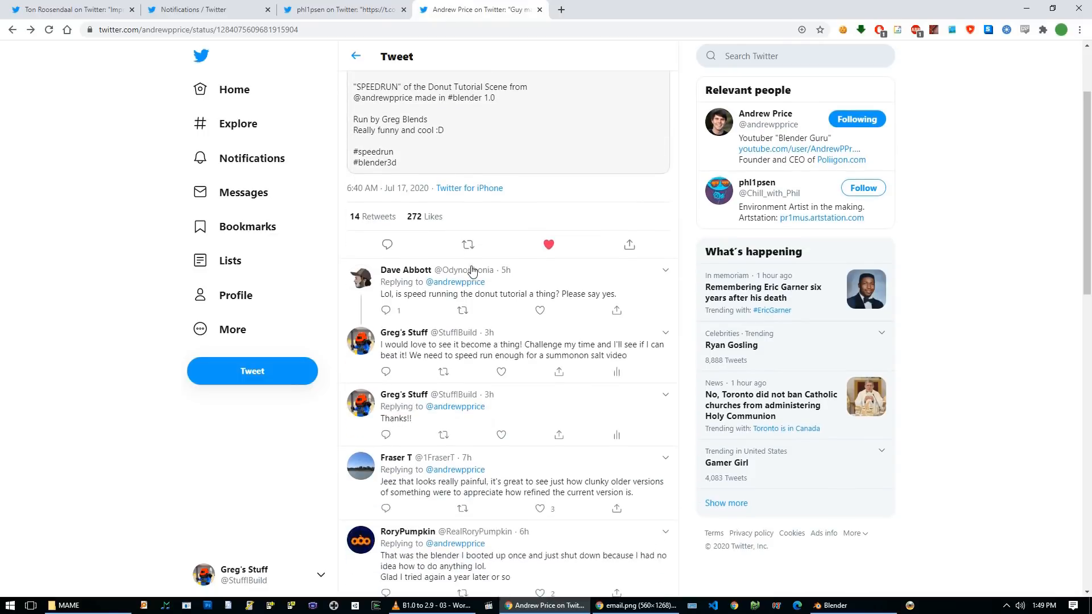
{"action": "scroll", "scroll_direction": "down", "scroll_amount": 3}
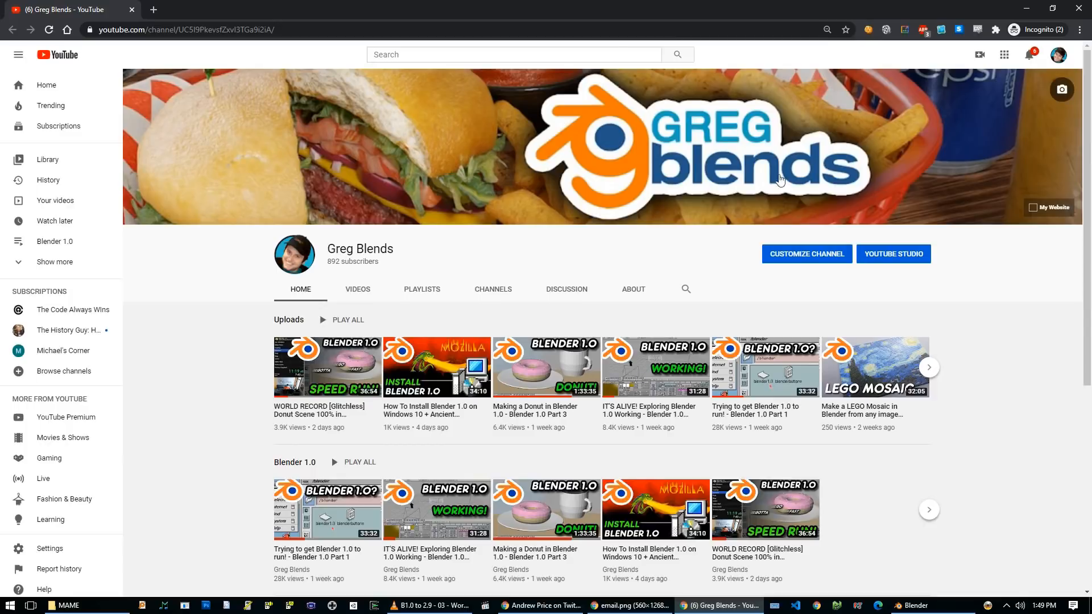
{"action": "mouse_move", "coordinate": [677, 225]}
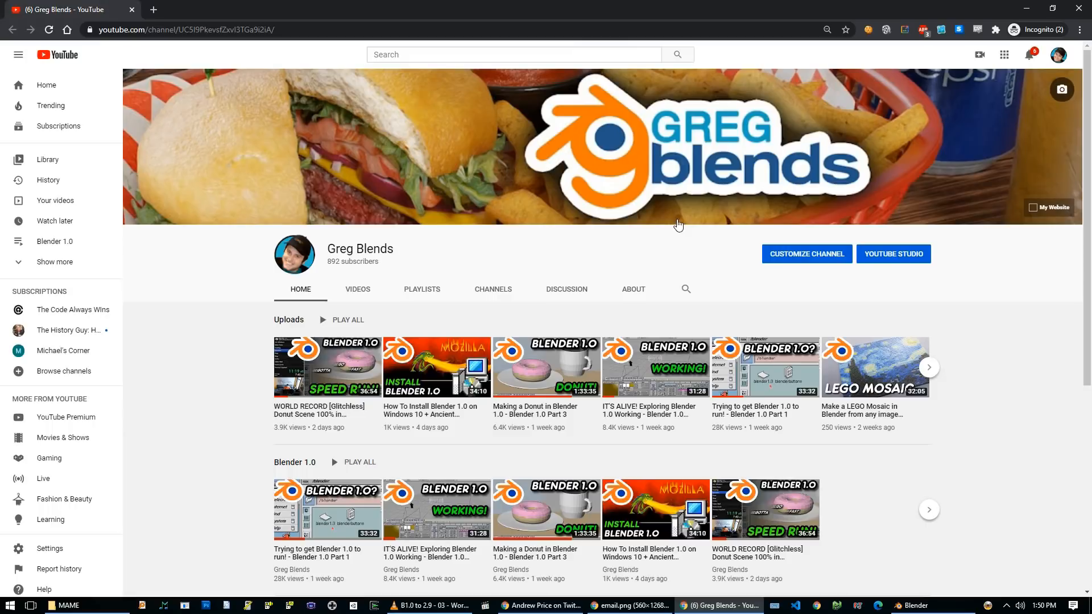
{"action": "mouse_move", "coordinate": [328, 271]}
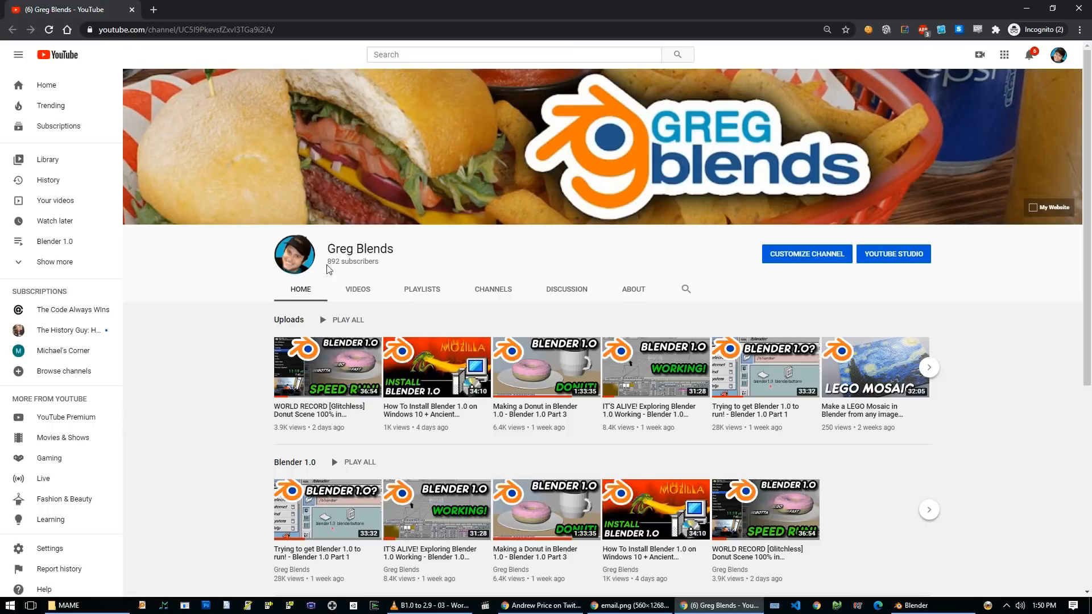